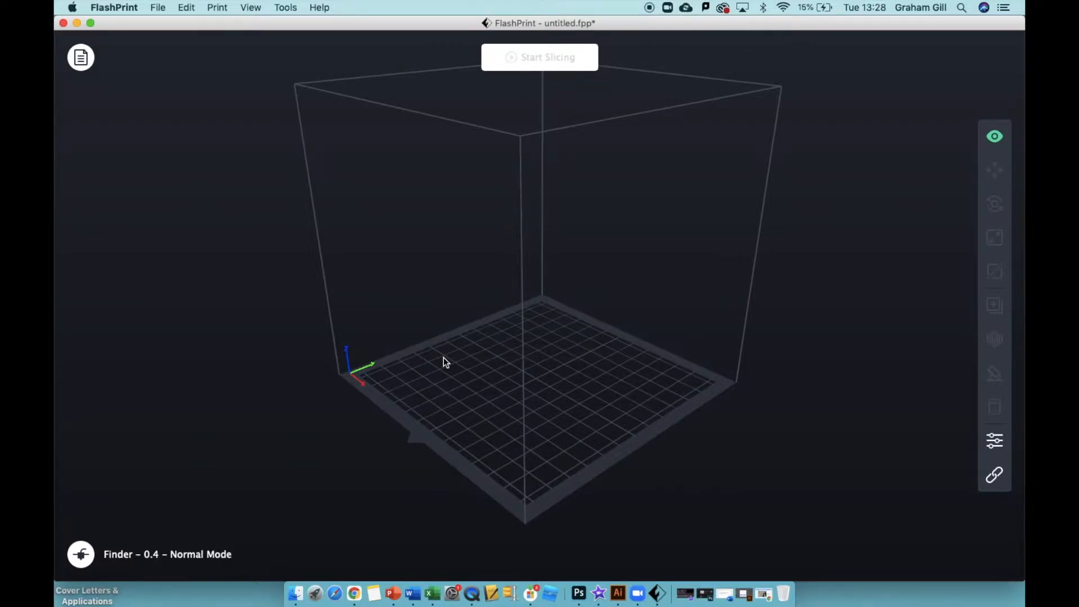
Add King.stl from the Chess Pieces folder onto the FlashPrint build plate as King-2.stl.
click(294, 594)
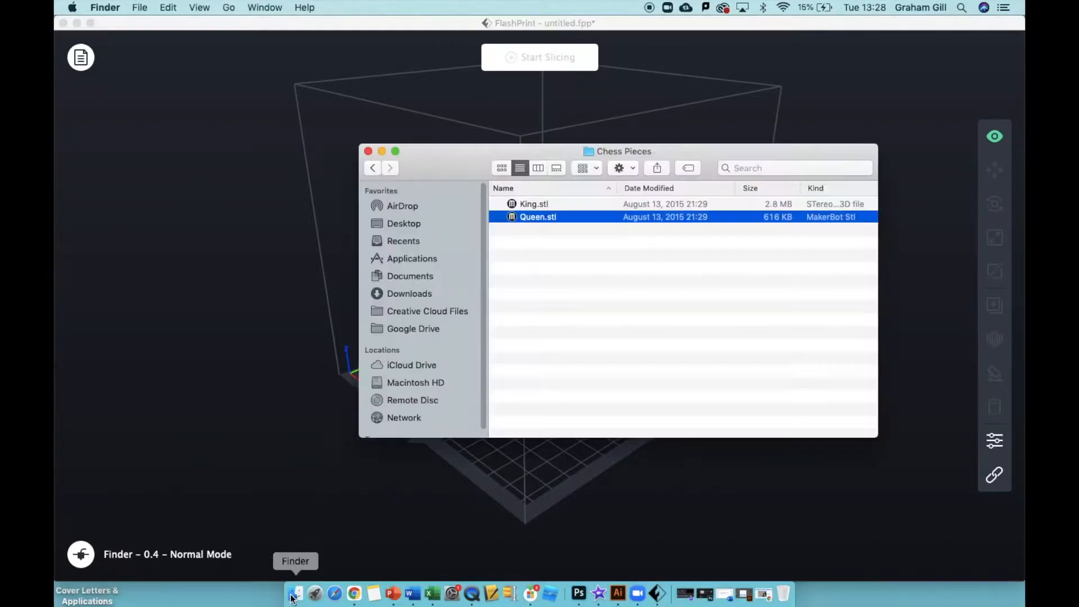
mouse_move(598, 276)
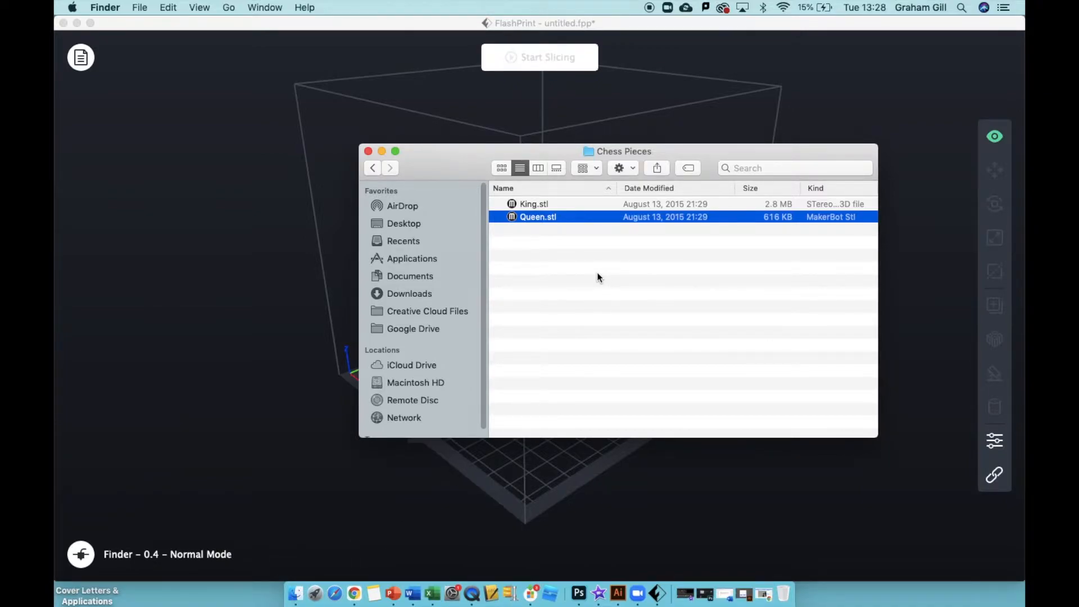
click(534, 203)
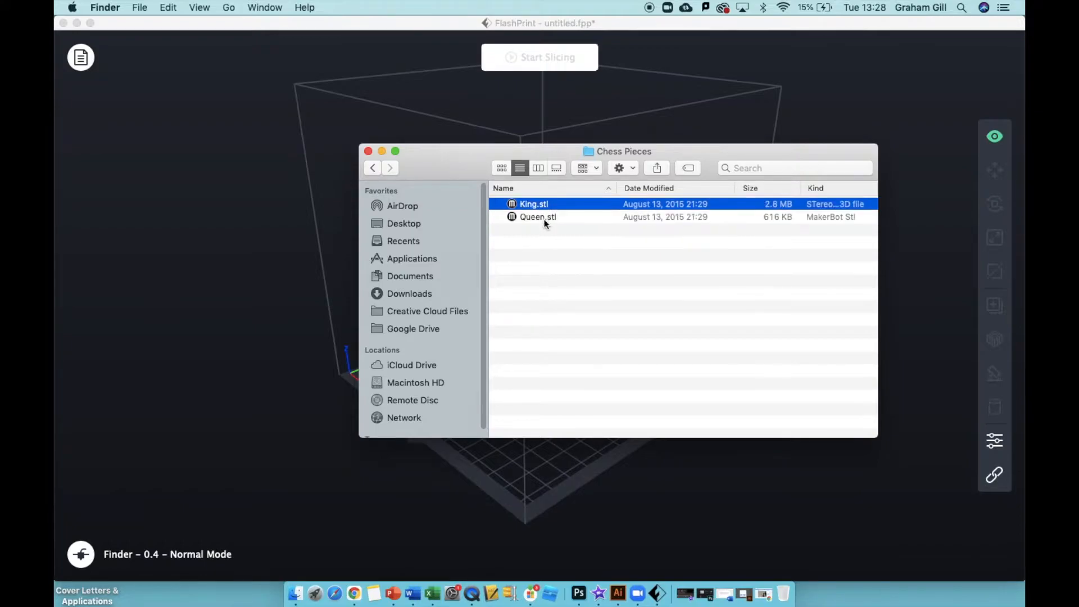
click(539, 217)
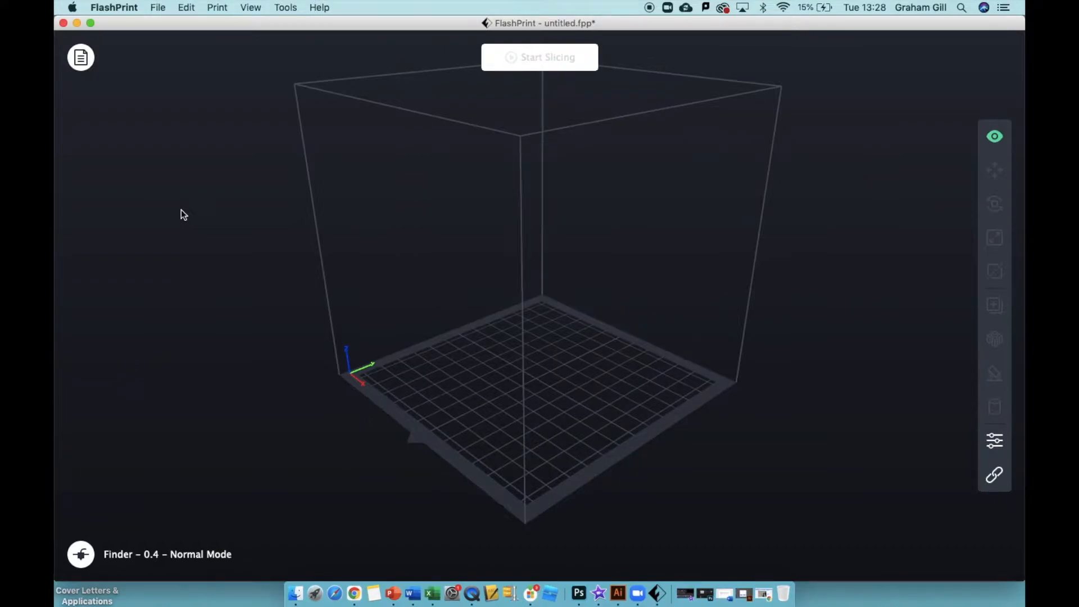
mouse_move(116, 132)
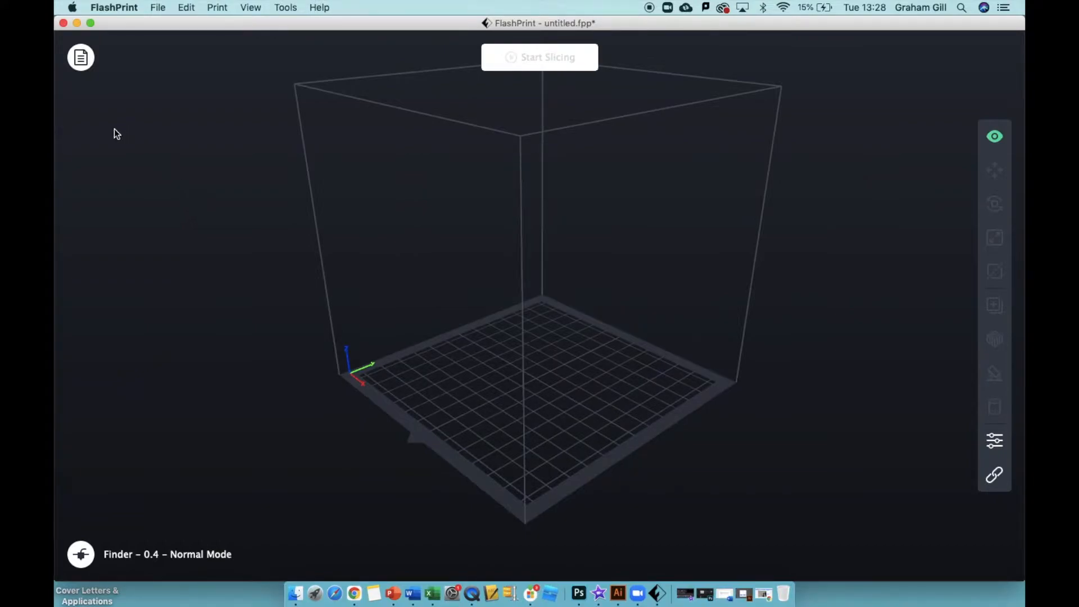
mouse_move(80, 57)
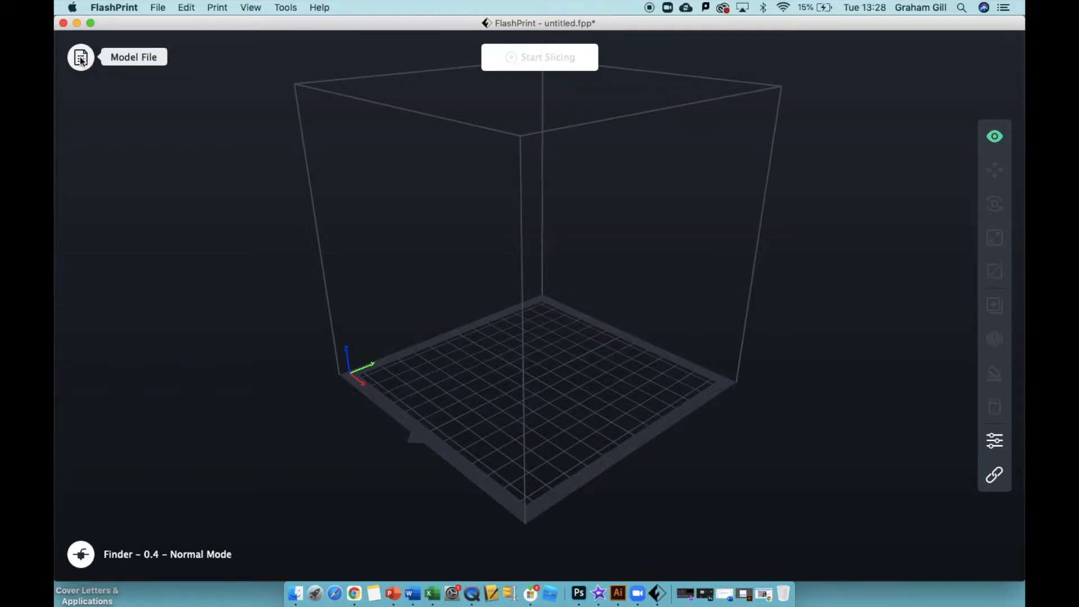
click(80, 57)
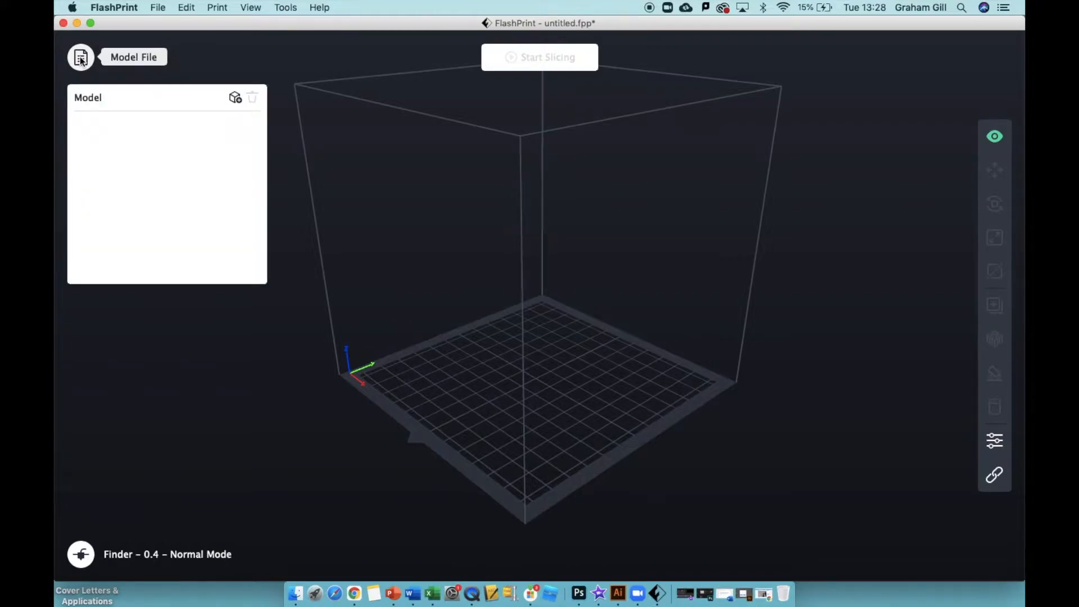
mouse_move(159, 116)
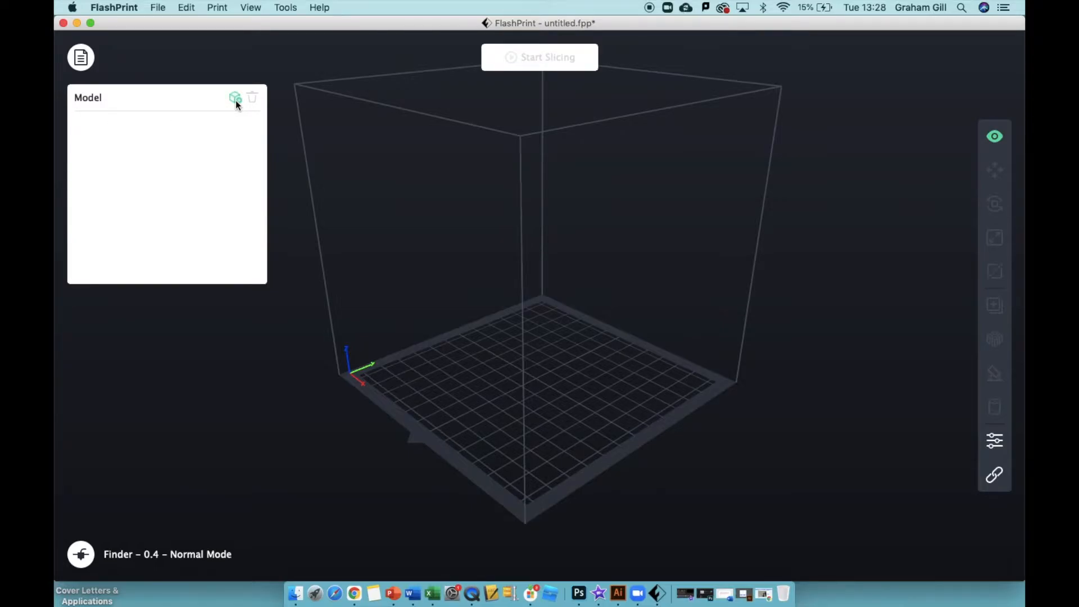
click(235, 98)
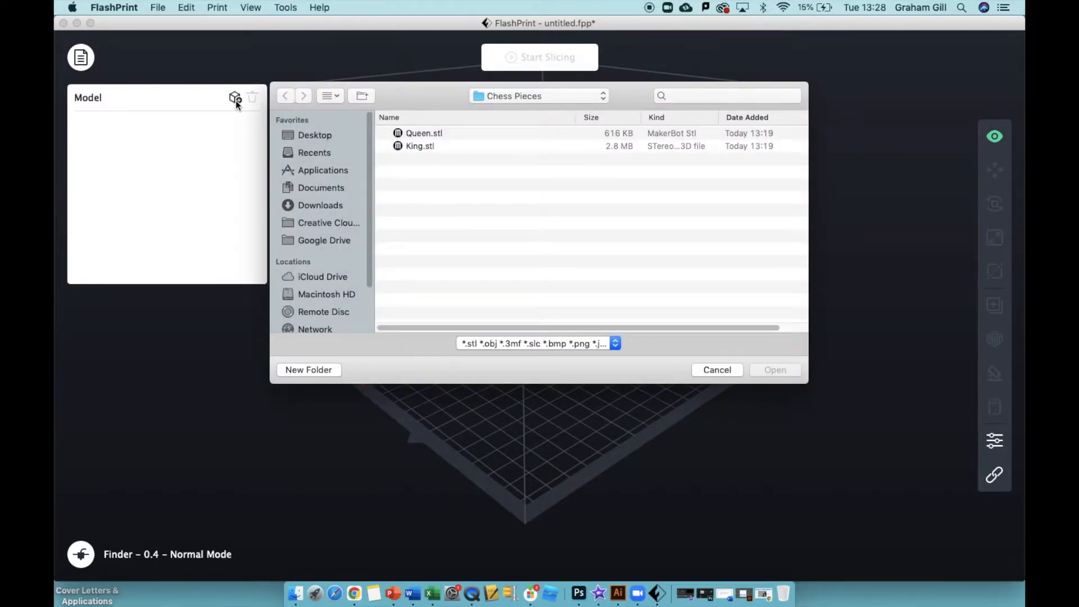
click(420, 146)
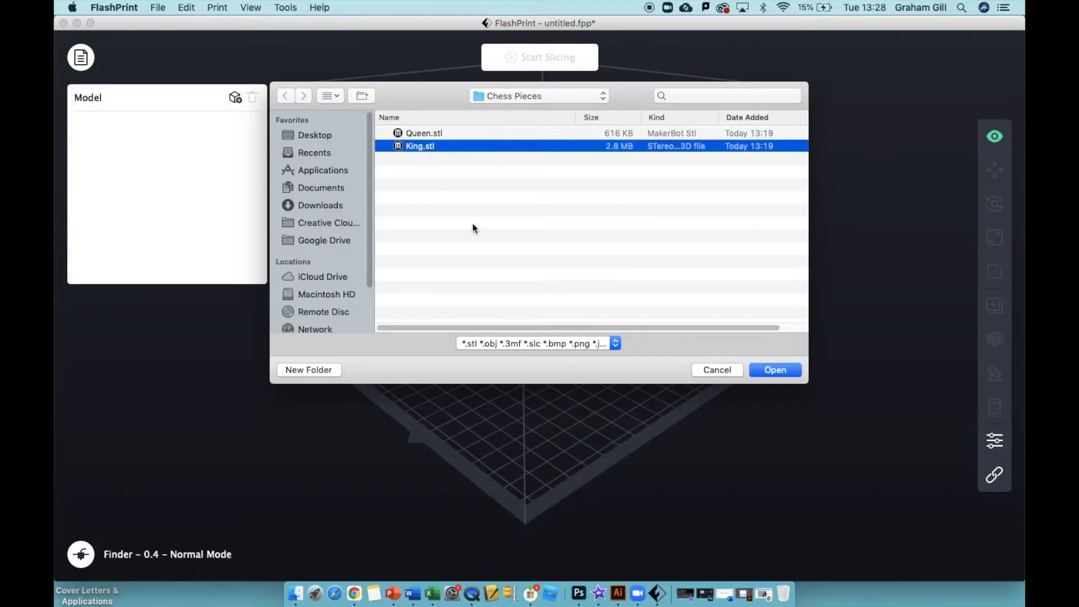
mouse_move(565, 211)
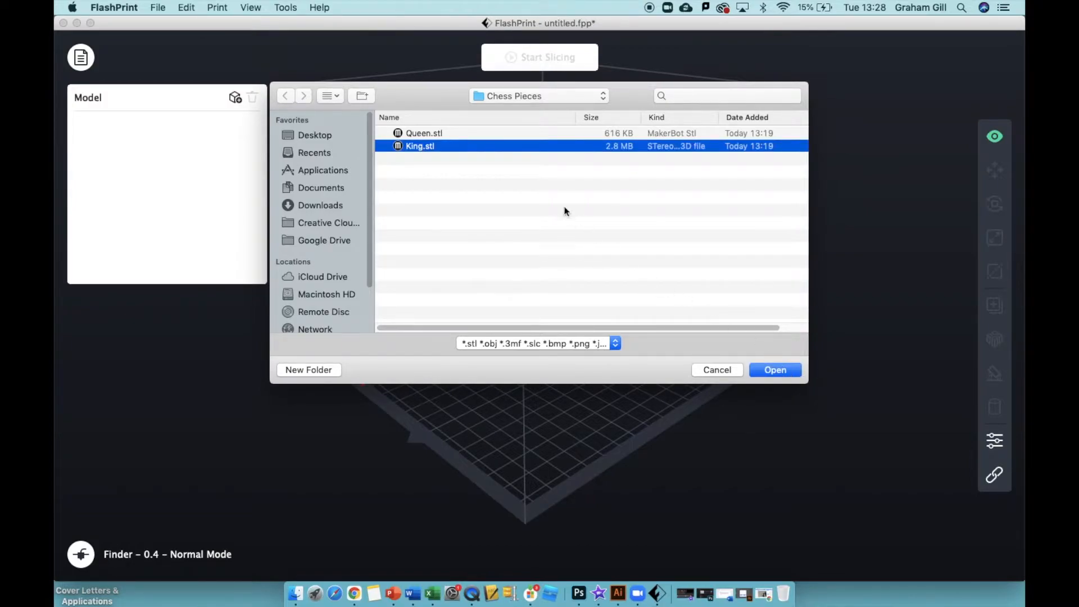
click(774, 369)
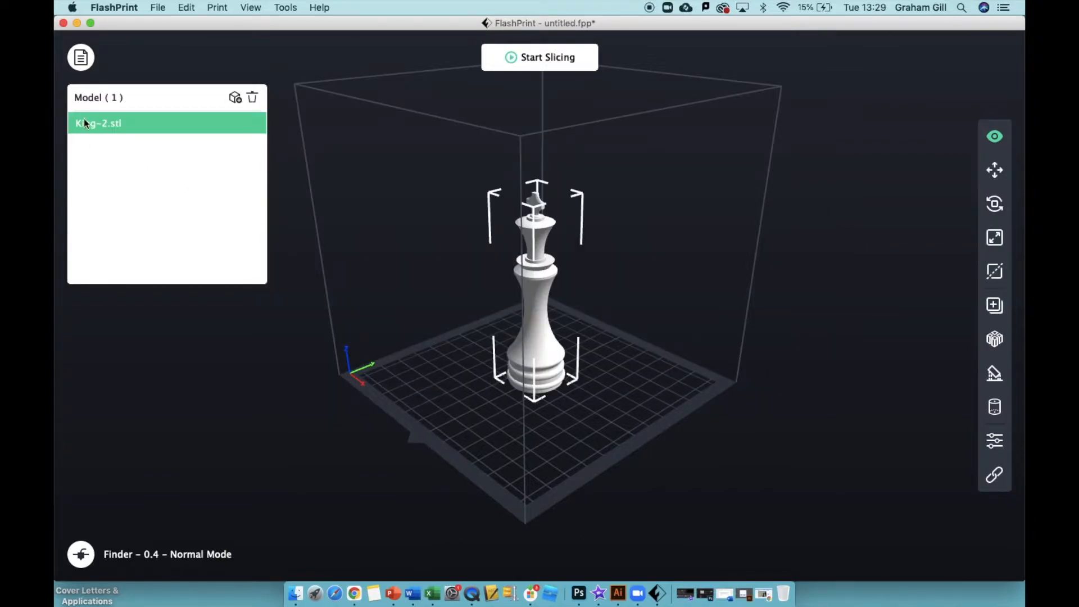
mouse_move(100, 136)
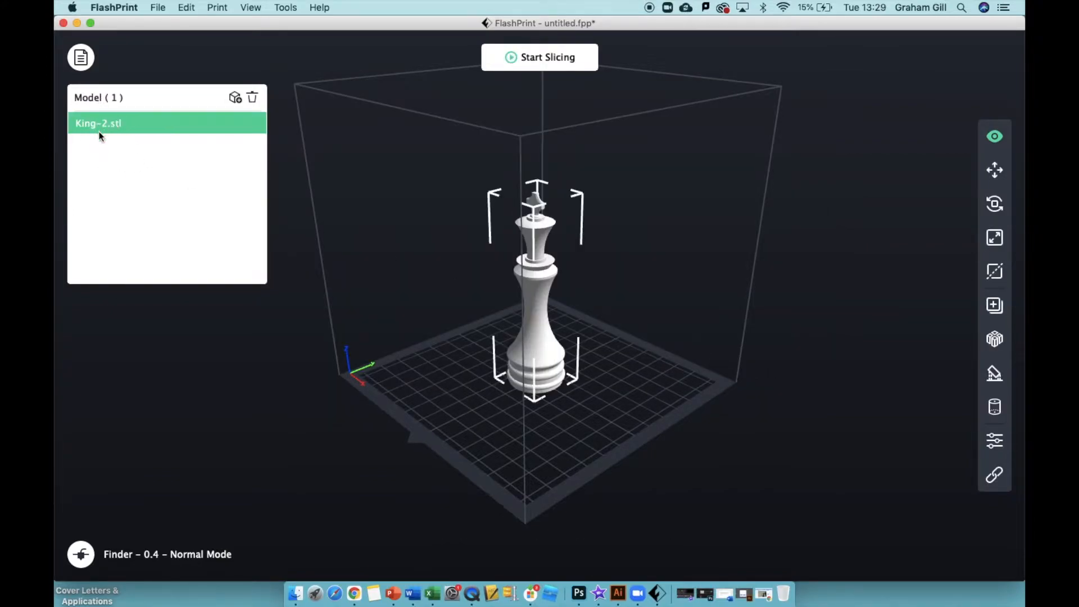
mouse_move(80, 58)
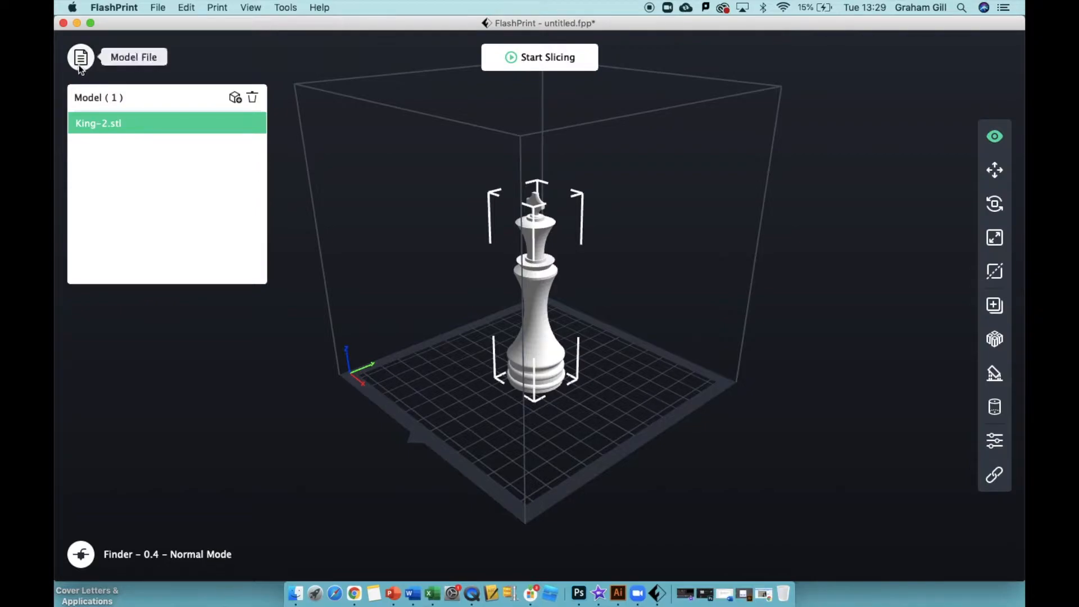
mouse_move(516, 261)
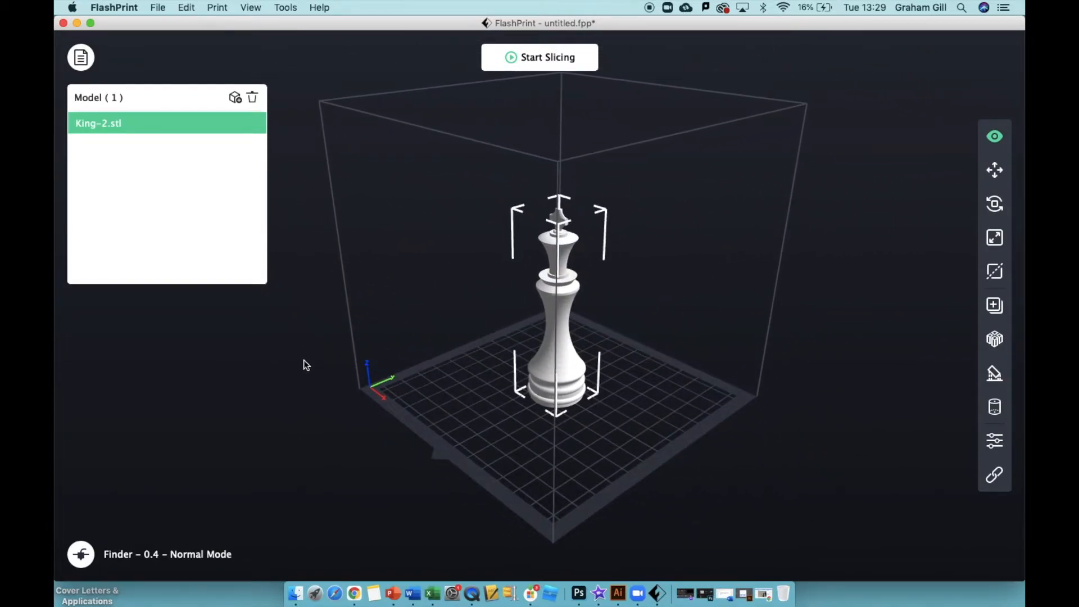
drag(306, 365, 331, 399)
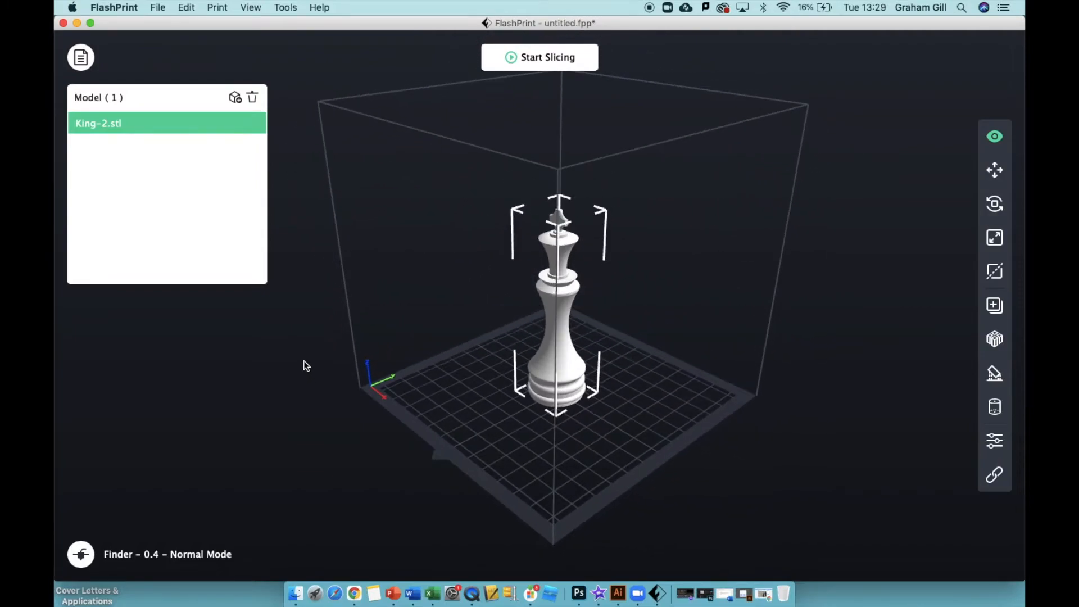
mouse_move(484, 367)
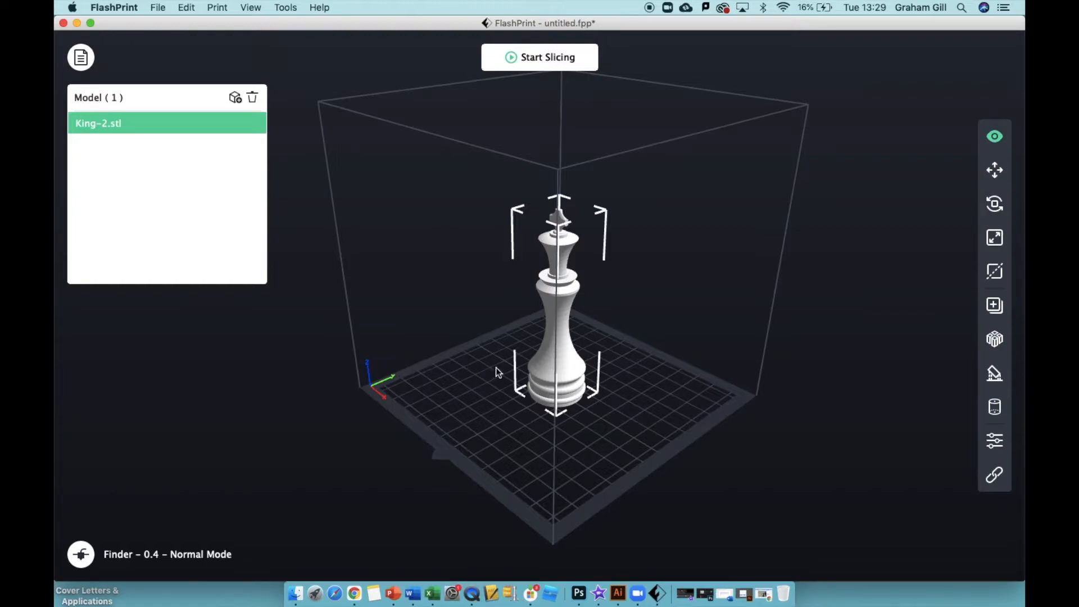
mouse_move(995, 169)
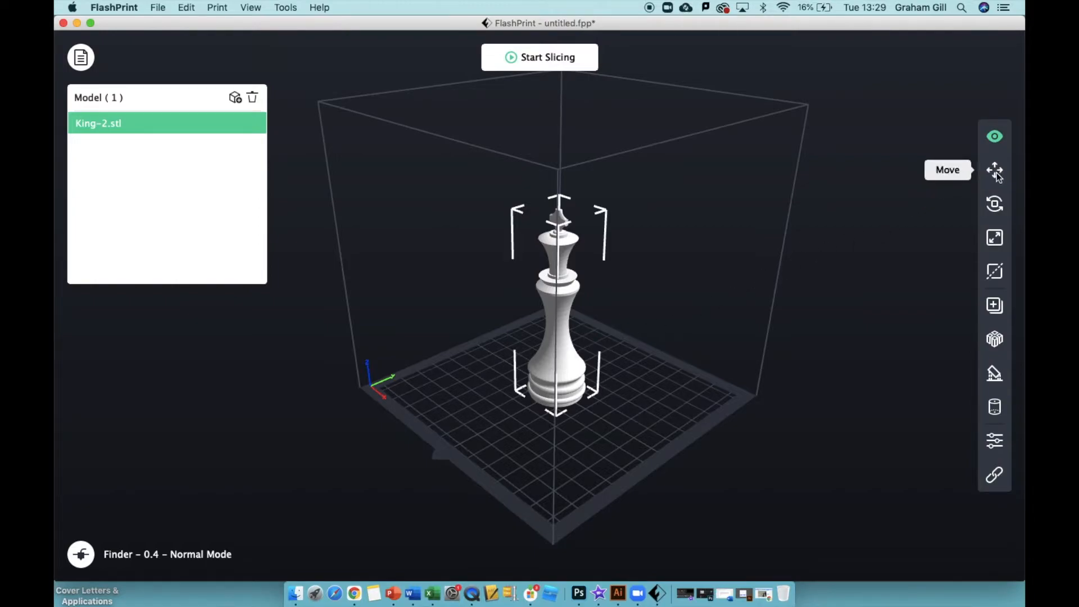
Drag the King piece left of centre to roughly X −16 mm, Y −5 mm.
click(994, 170)
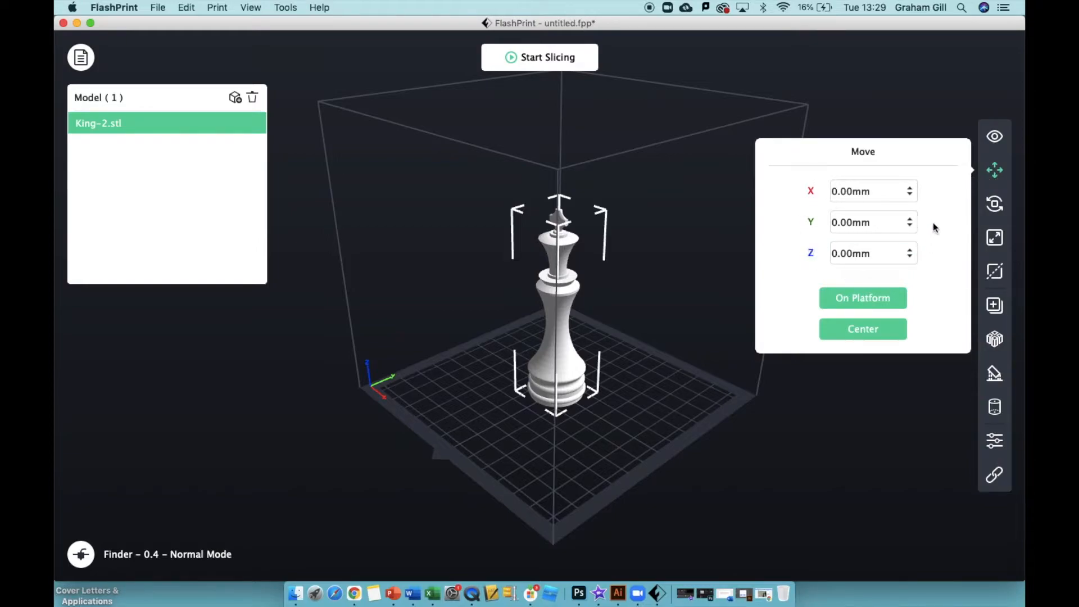
click(867, 191)
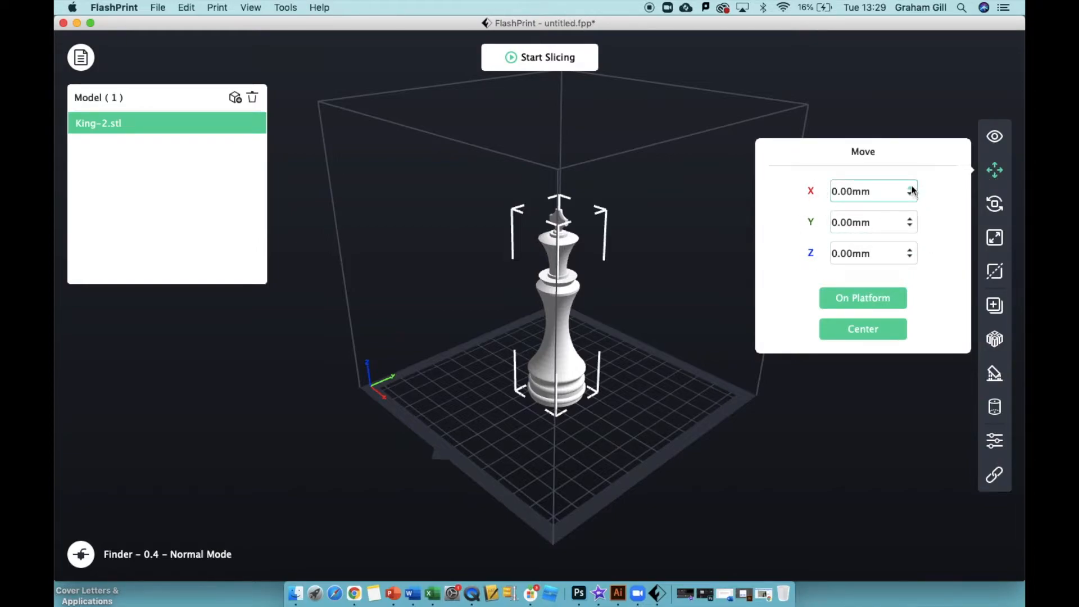
click(910, 187)
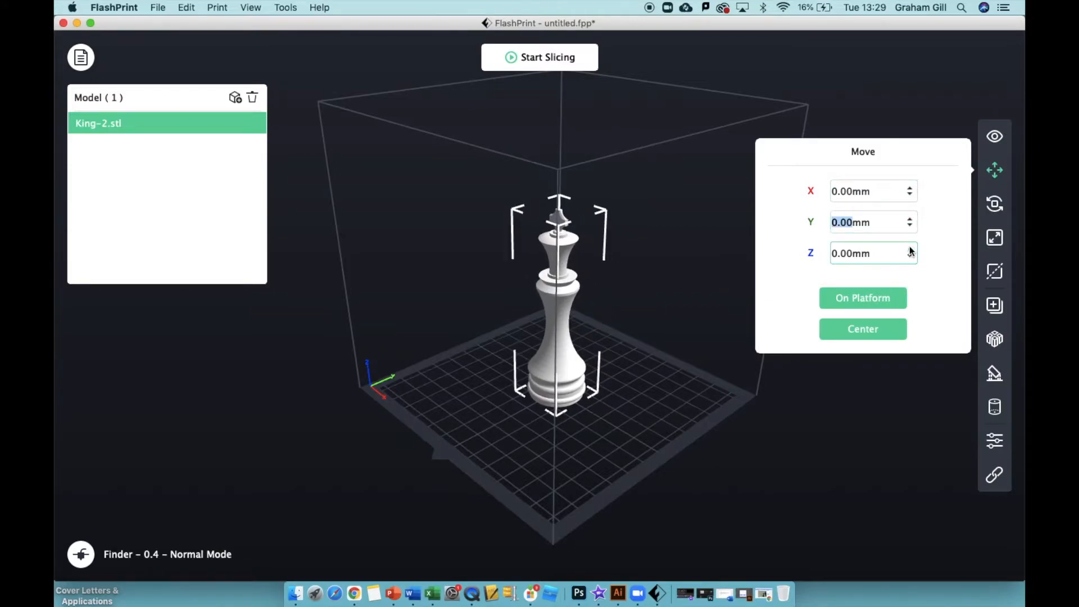
click(910, 249)
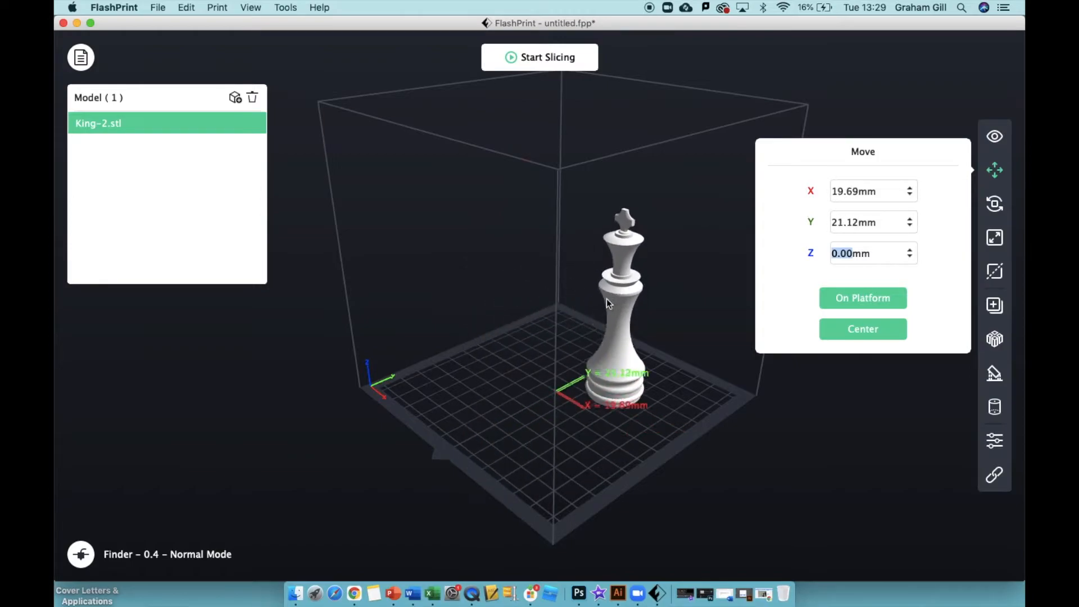
drag(619, 303, 543, 337)
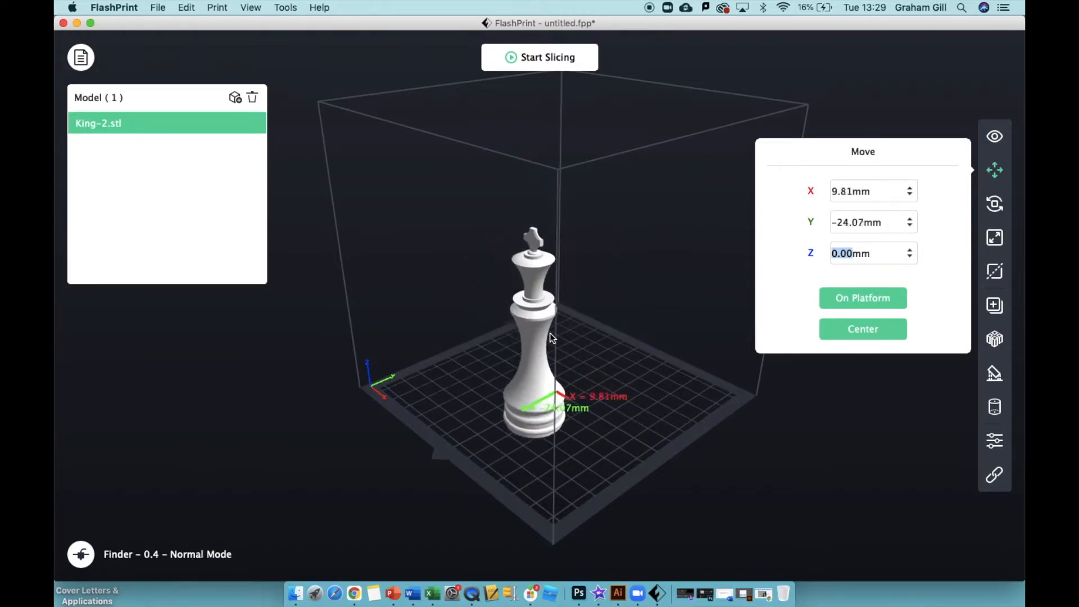
drag(543, 331, 558, 319)
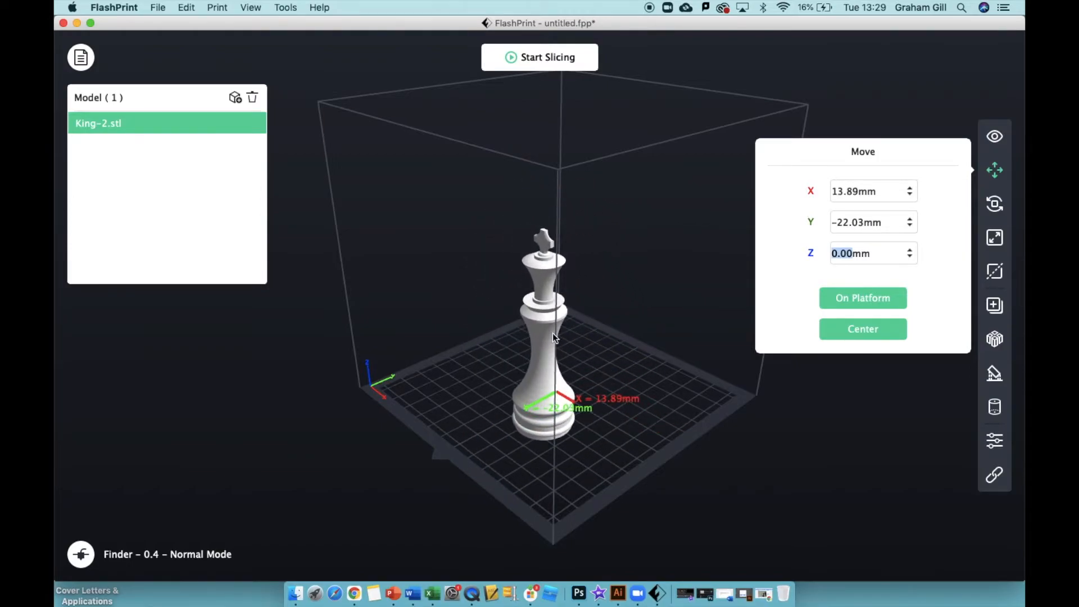
drag(555, 337, 536, 340)
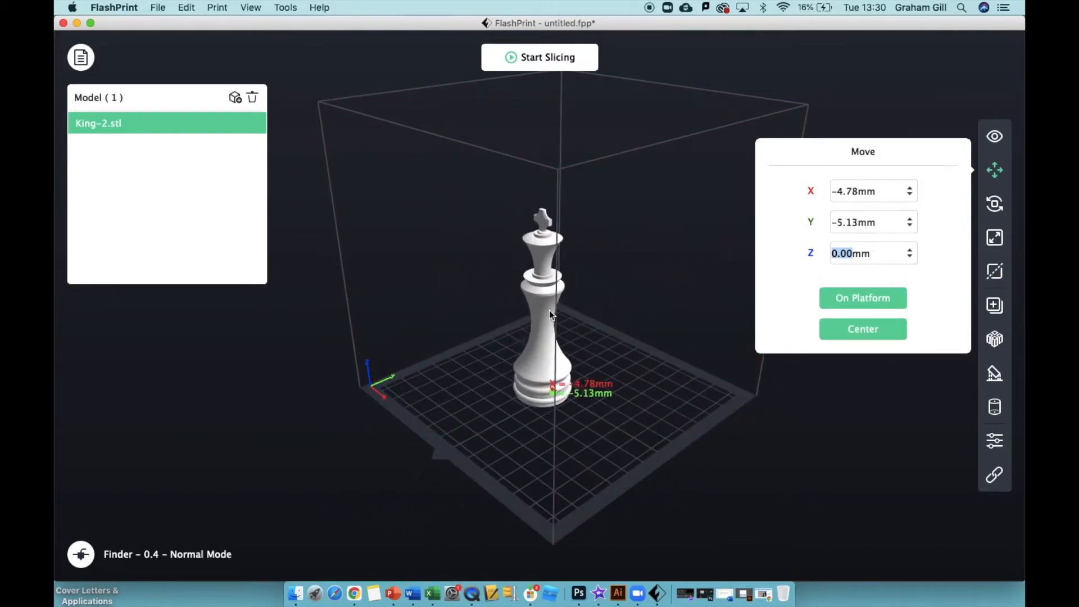
drag(543, 310, 526, 303)
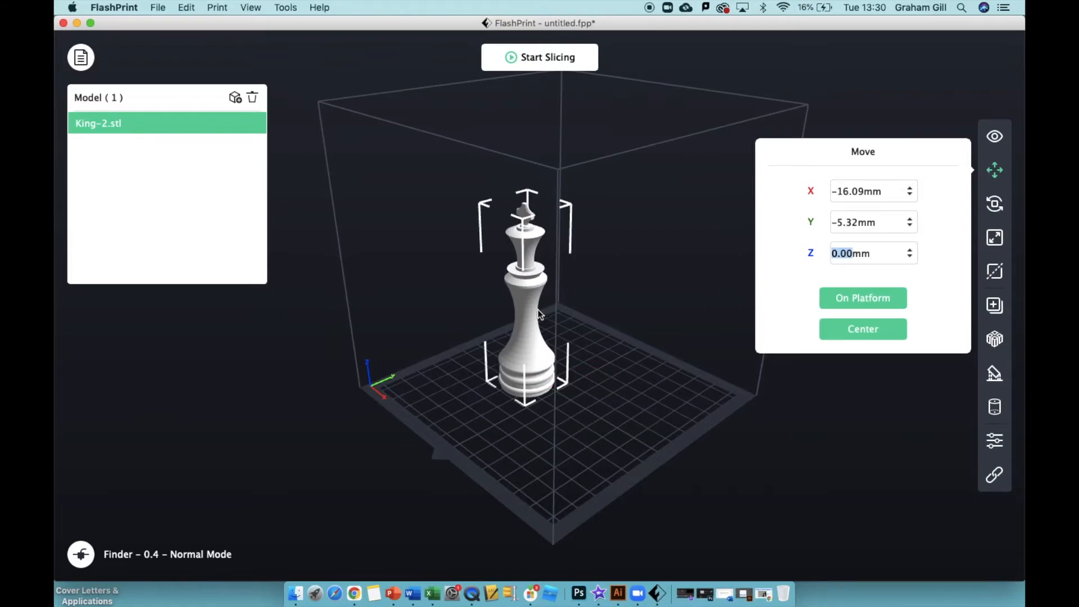
mouse_move(994, 237)
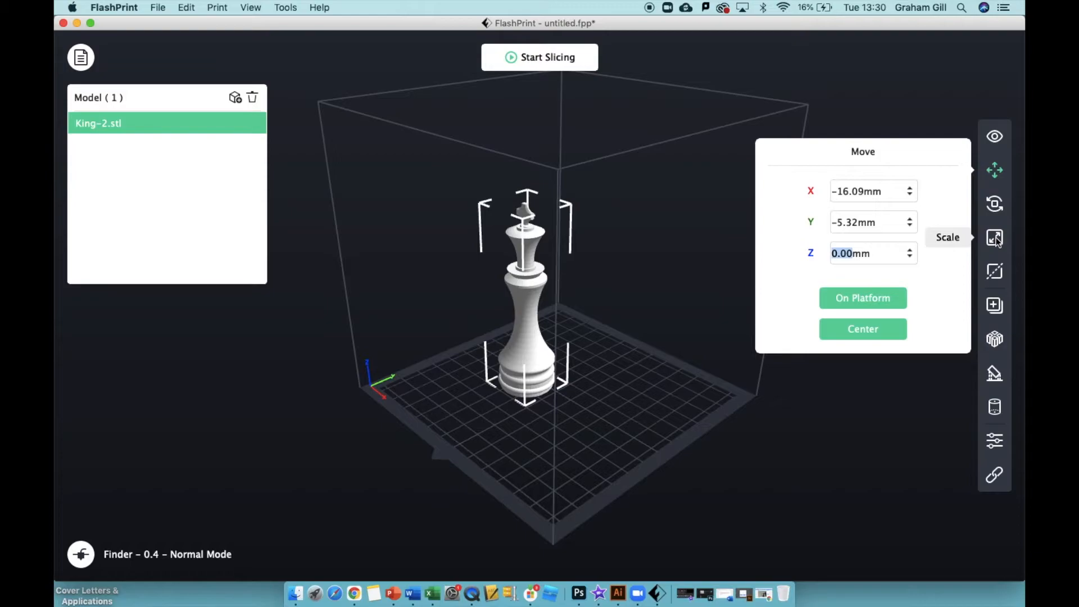
Scale the King piece back to 100% size.
click(995, 237)
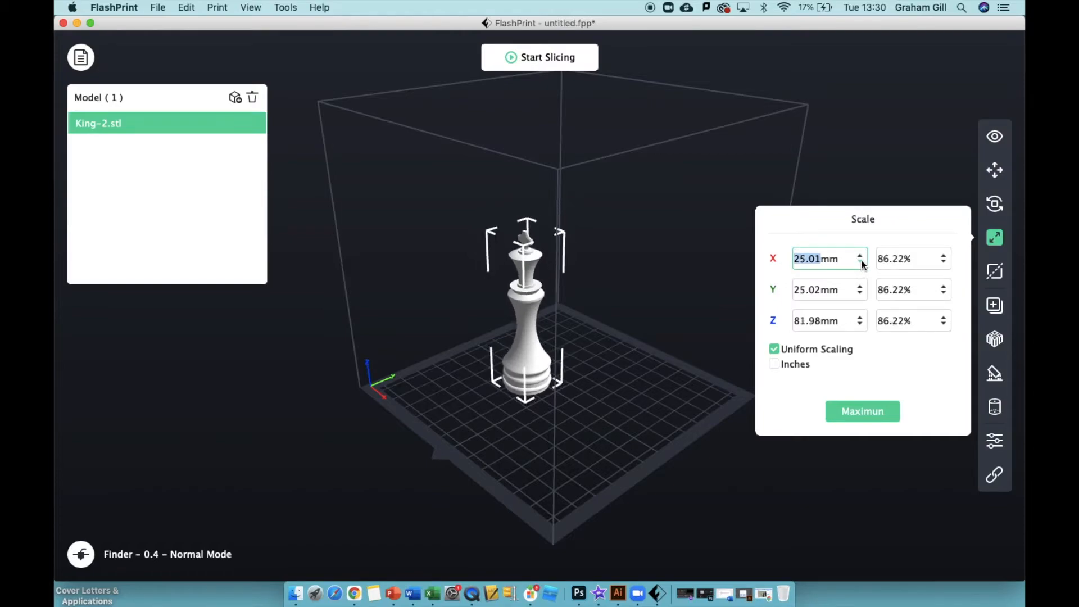
click(859, 255)
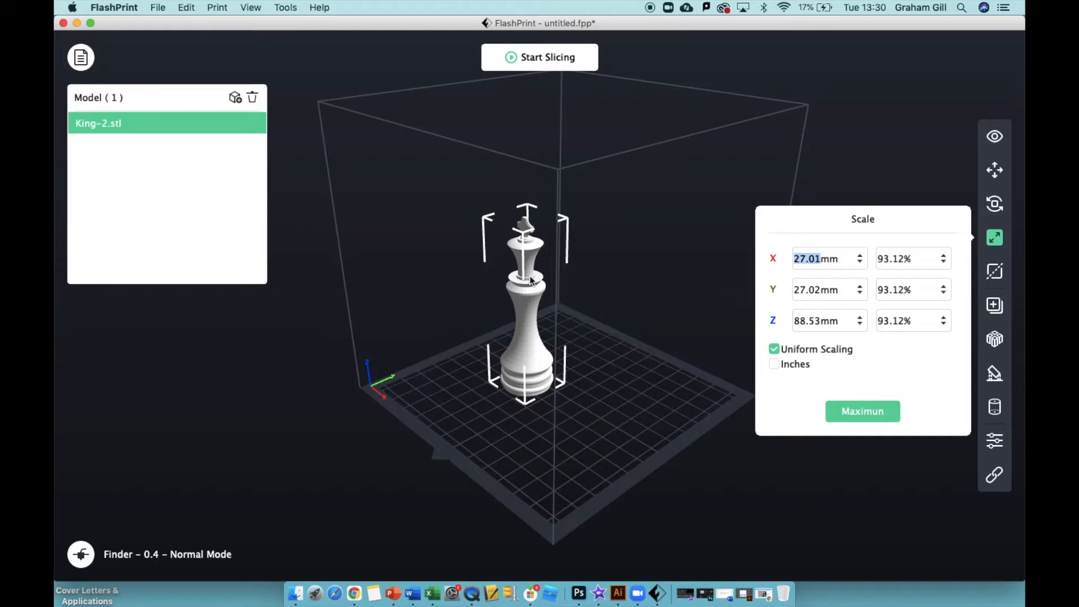
click(862, 411)
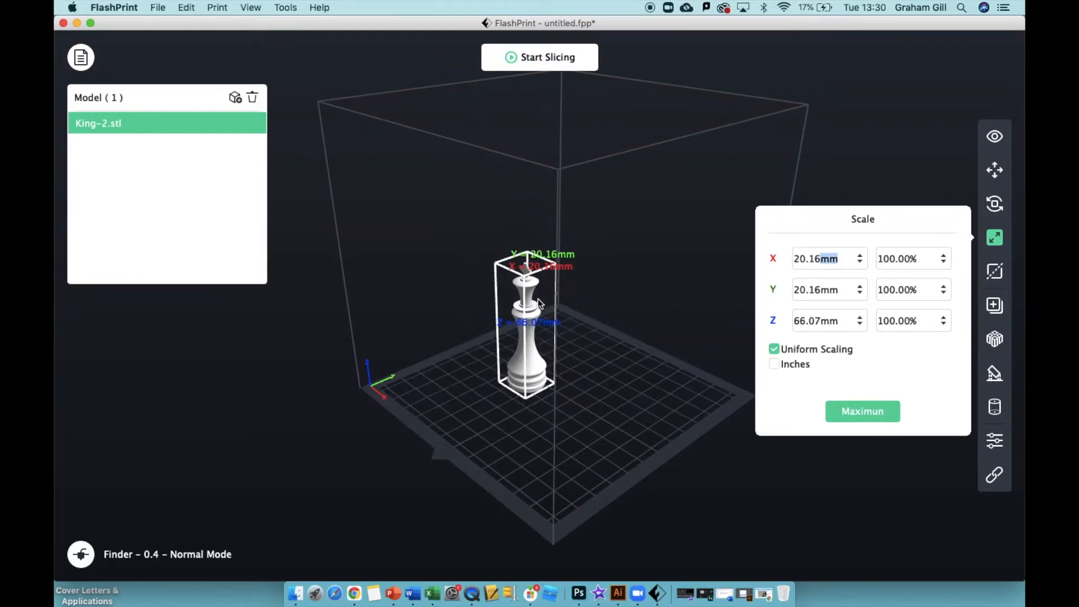
click(995, 170)
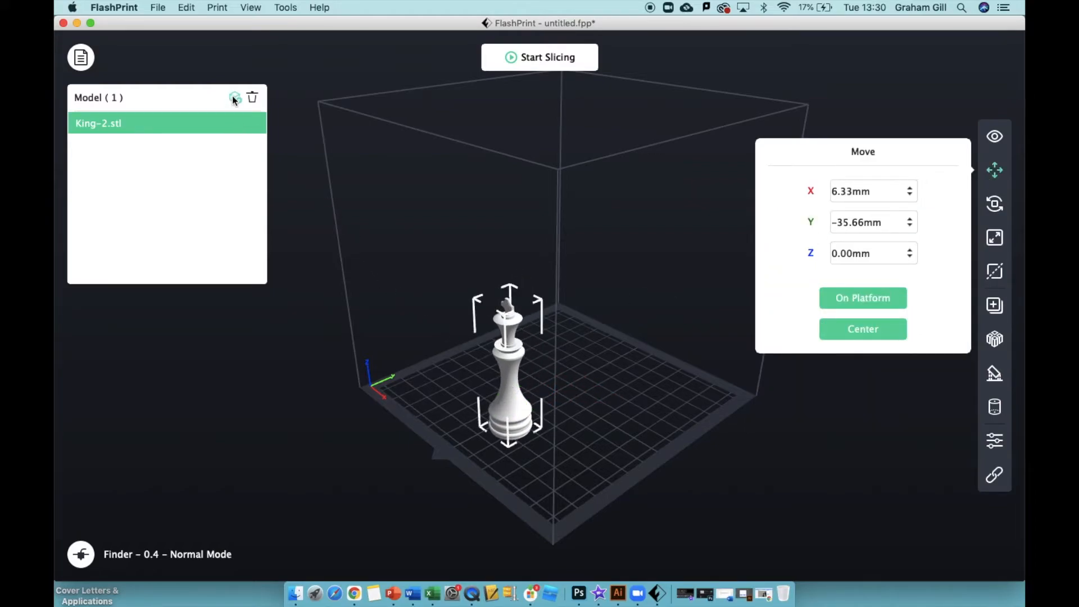
Add Queen.stl from the Chess Pieces folder to the build plate.
click(236, 98)
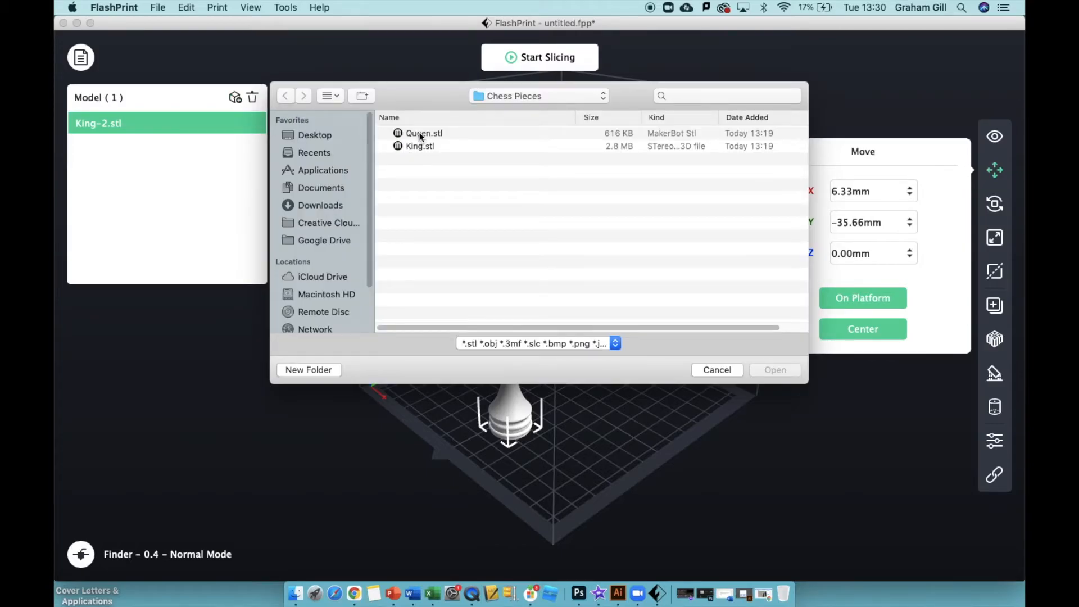
click(423, 133)
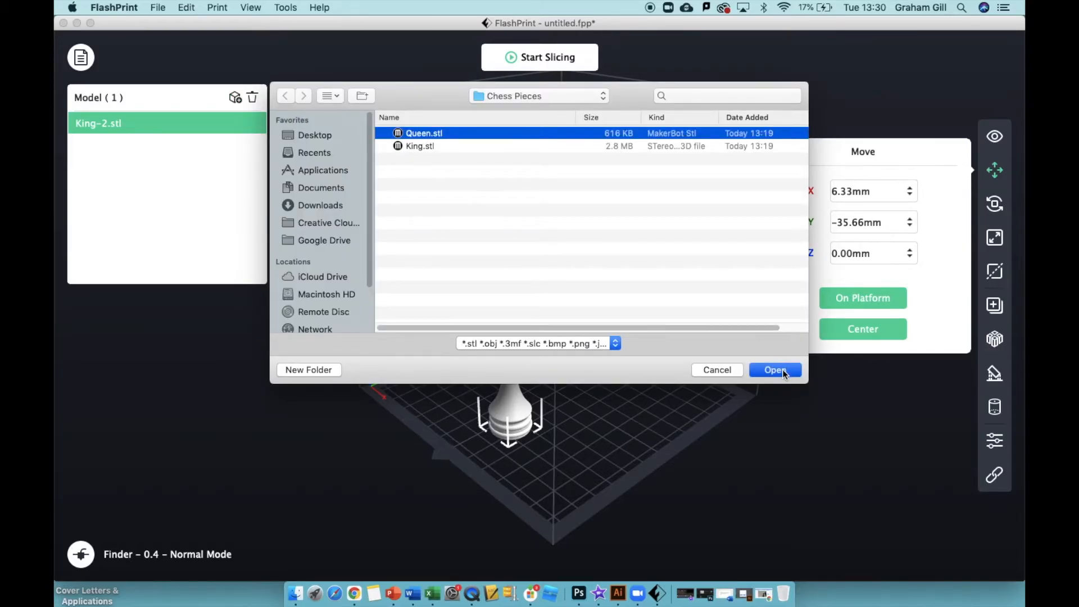
click(775, 370)
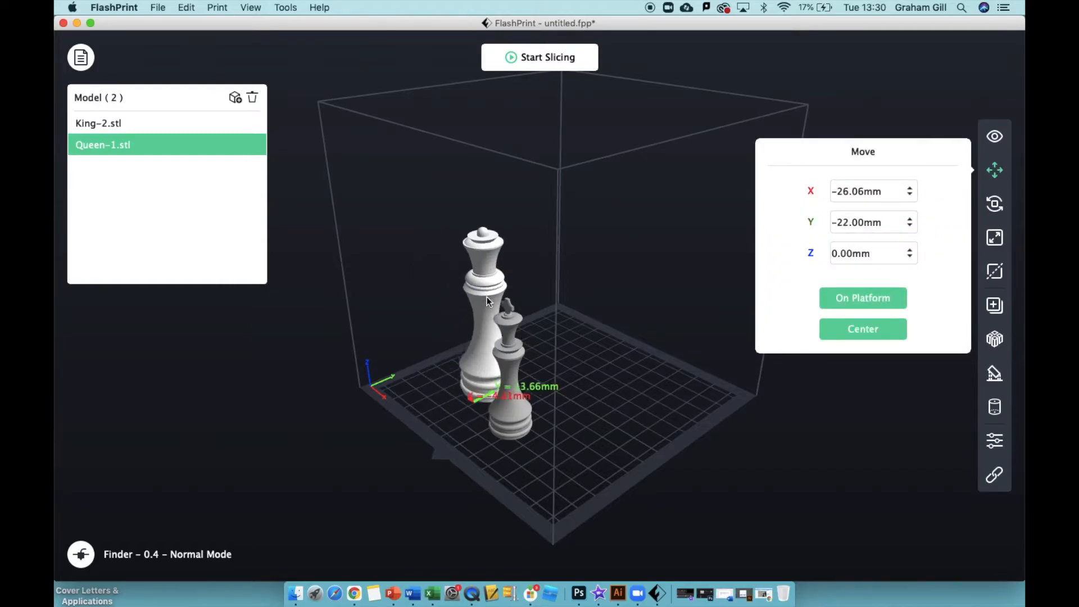
Drag Queen-1 right of the King to roughly X 15 mm, Y 7 mm.
drag(484, 310, 592, 310)
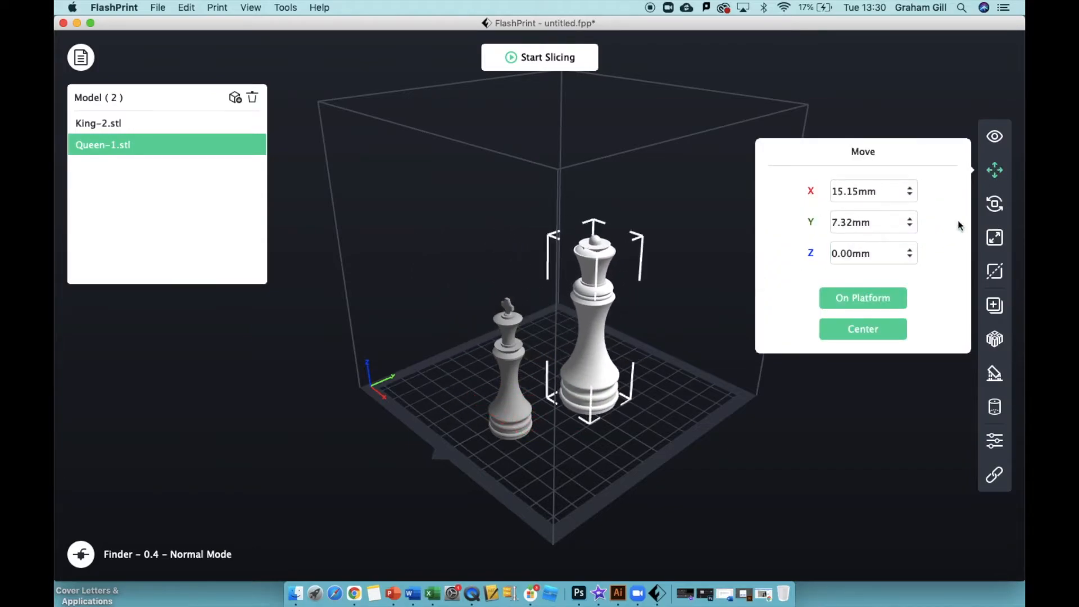
click(995, 237)
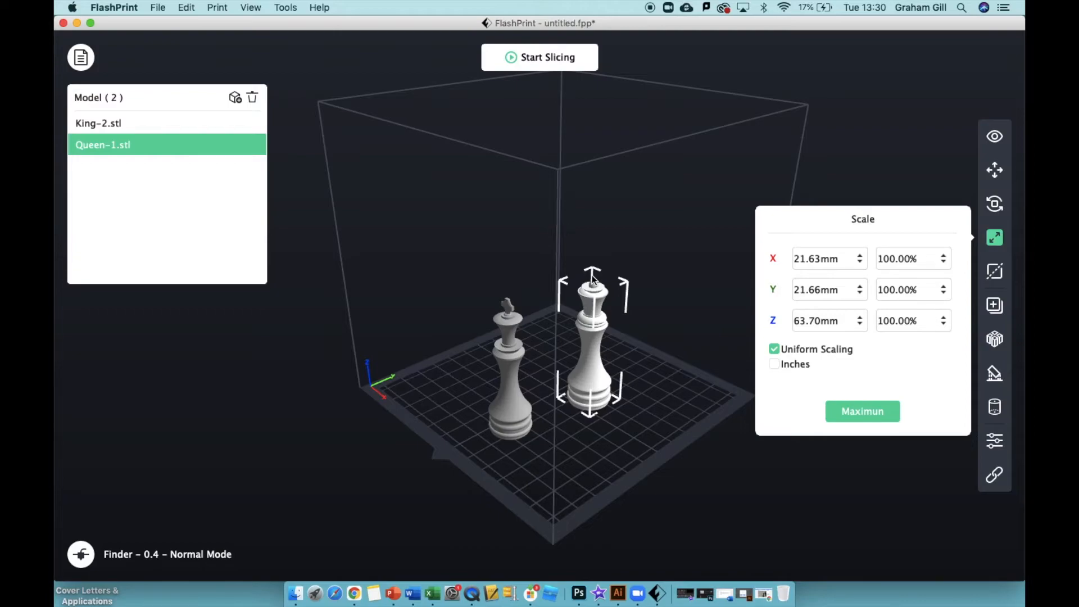
mouse_move(600, 350)
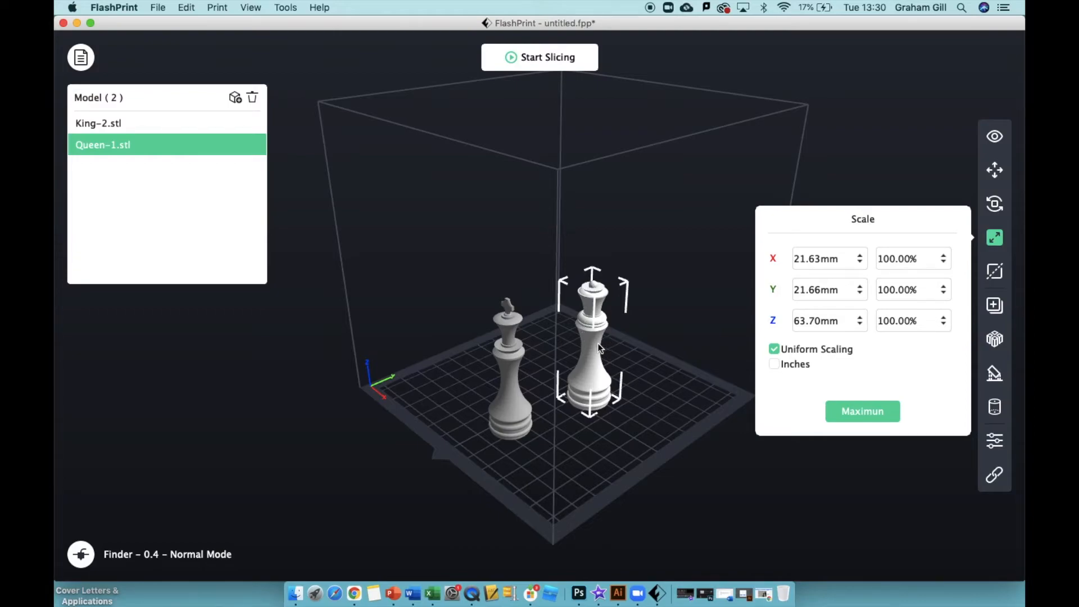
mouse_move(591, 349)
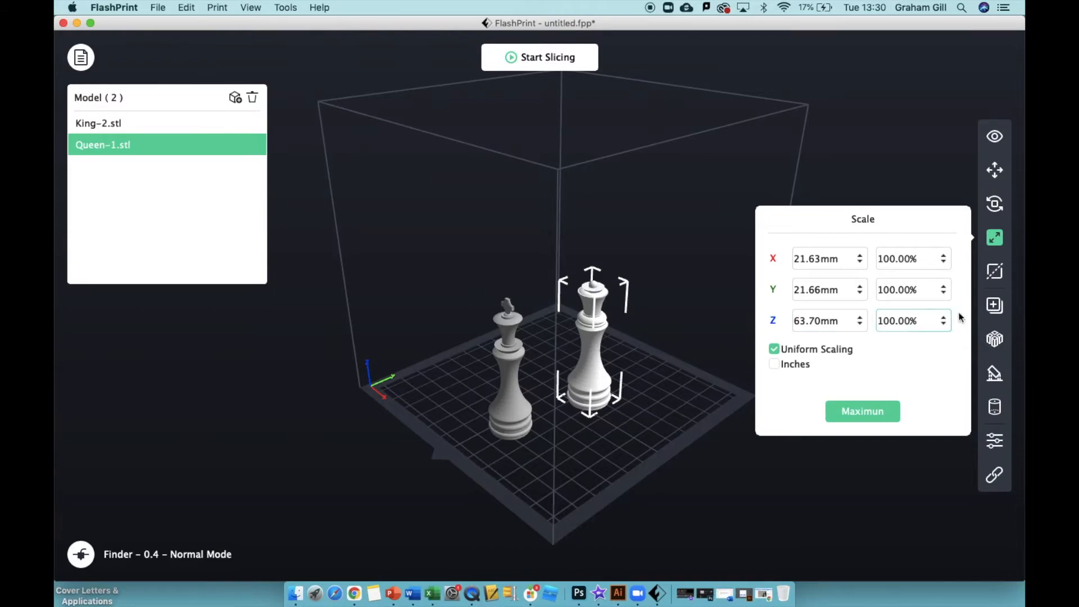
mouse_move(994, 306)
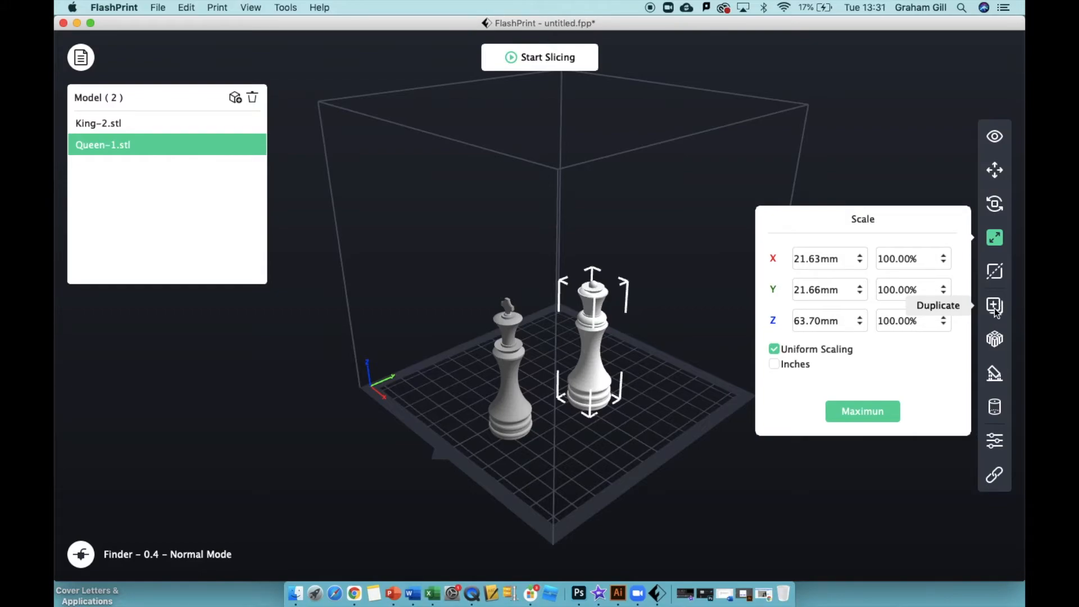
Duplicate the queen with a count of 2, adding Queen-2 and Queen-3.
click(994, 306)
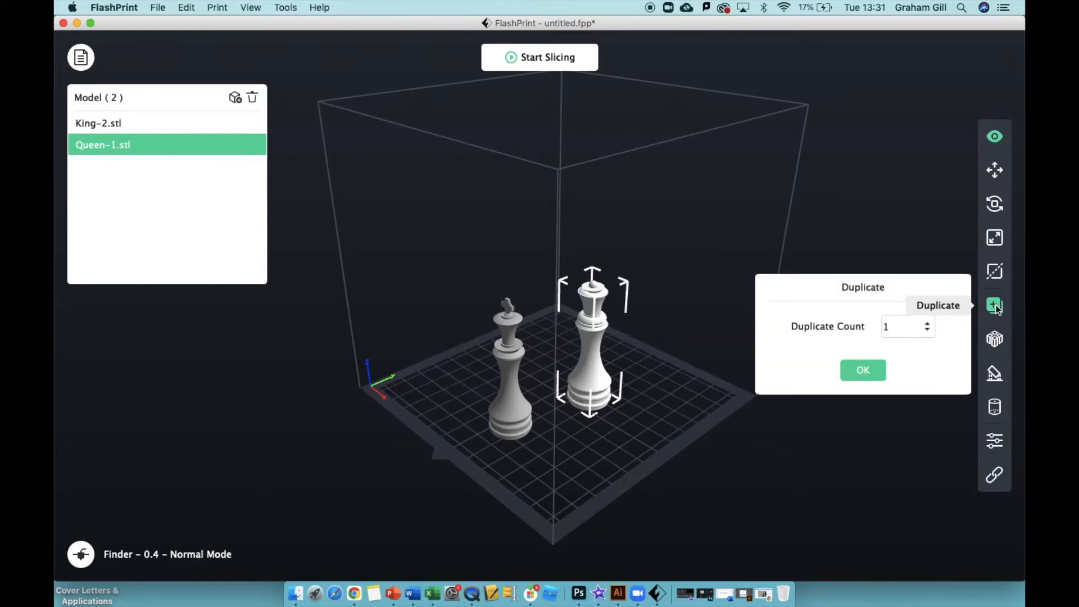
mouse_move(828, 317)
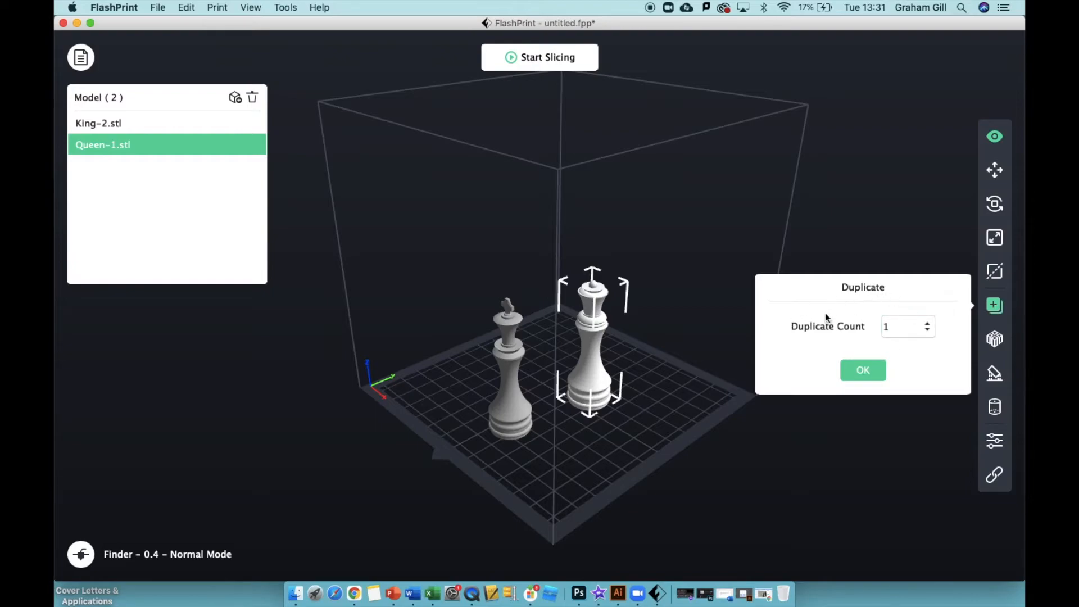
mouse_move(824, 336)
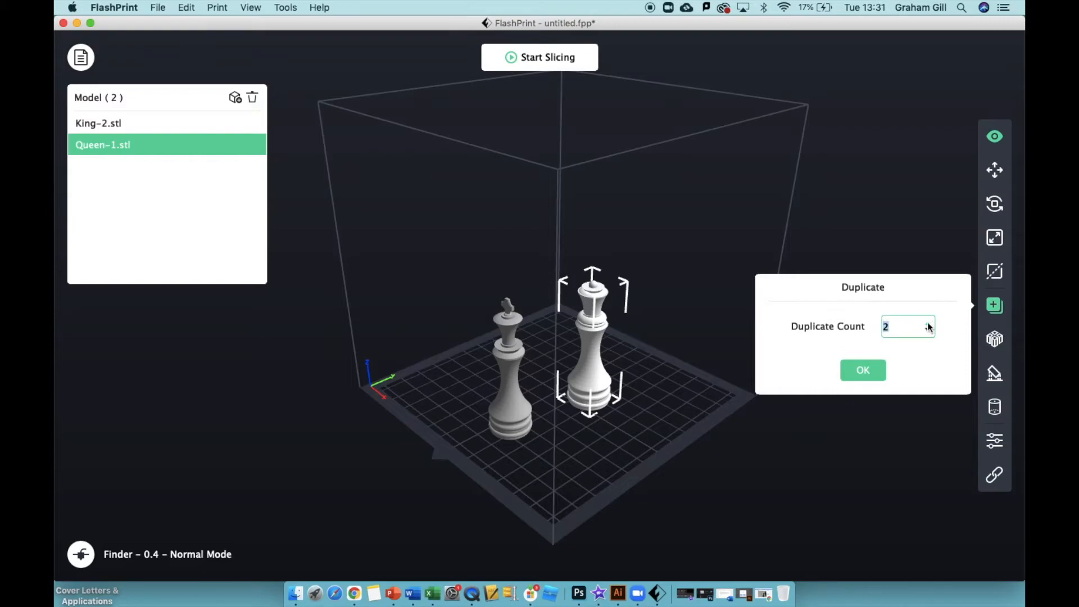
click(863, 370)
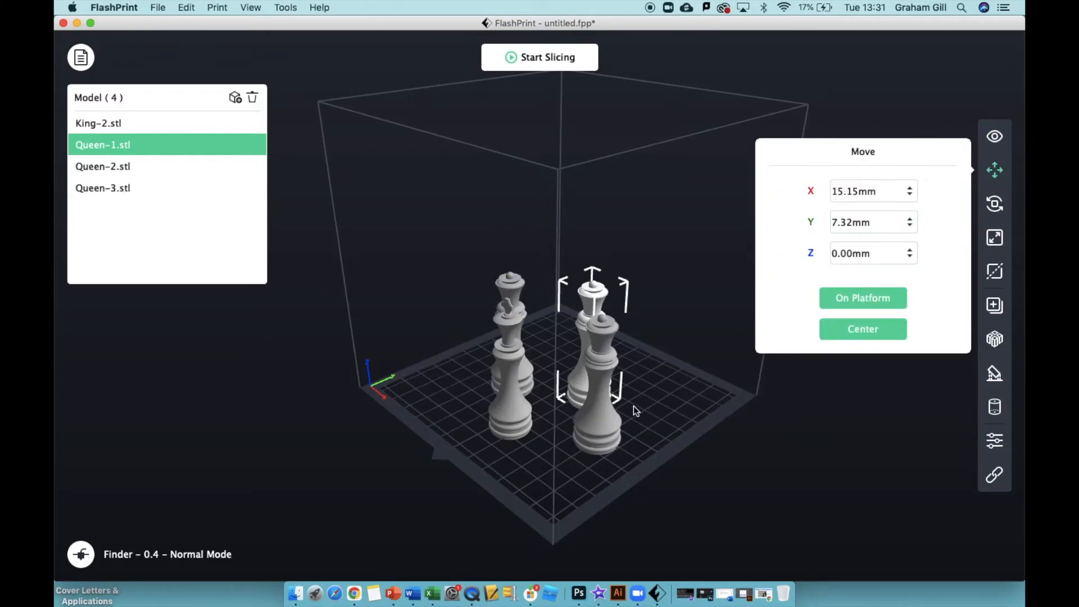
Select Queen-2.stl to position it apart at about X −16.8 mm, Y −3.7 mm.
click(102, 166)
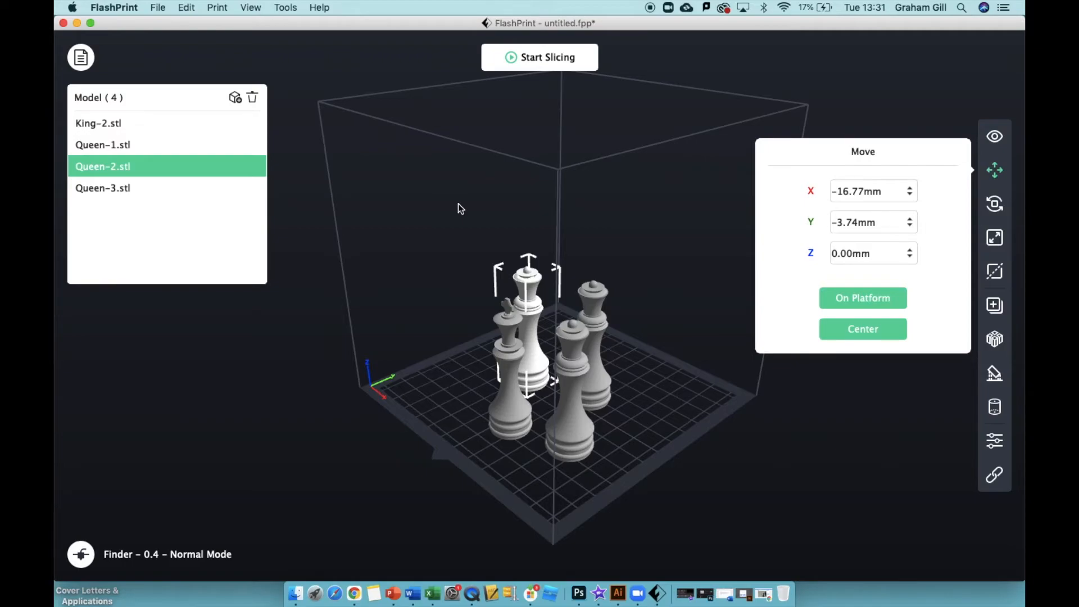
mouse_move(286, 199)
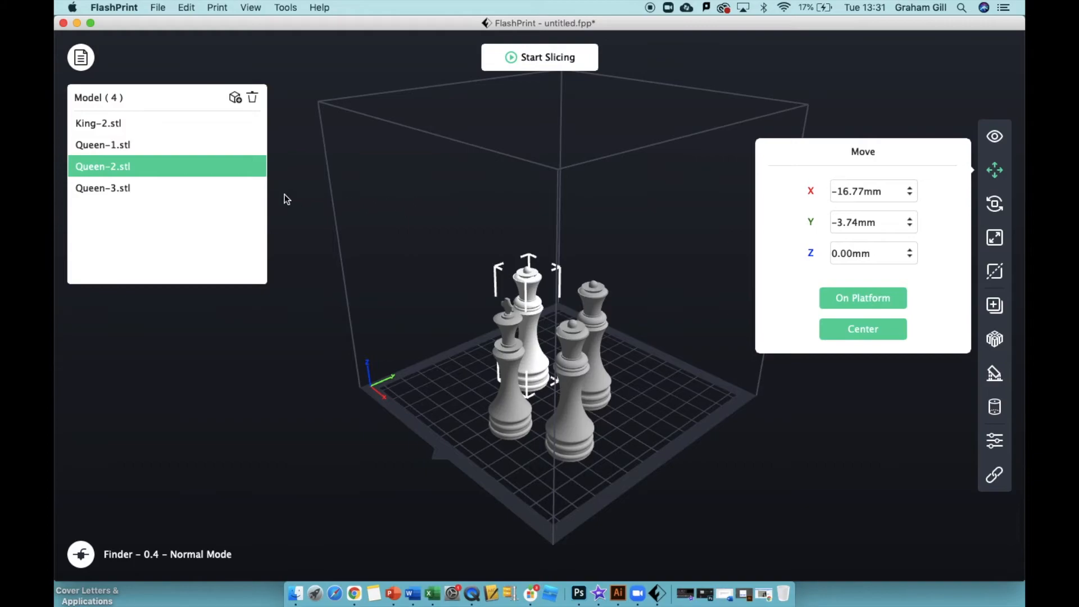
mouse_move(99, 123)
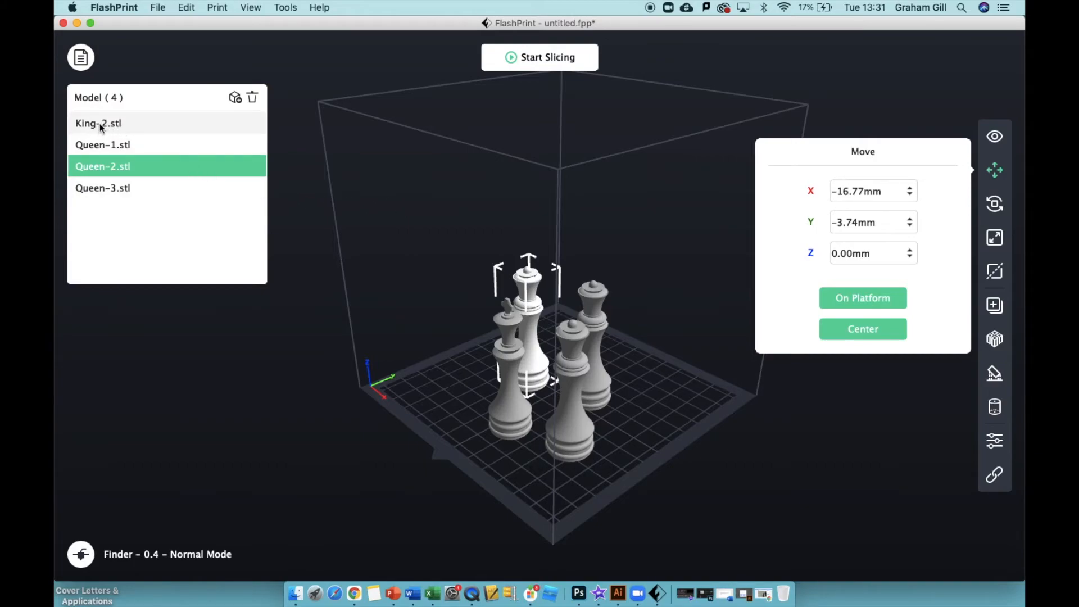
Delete King-2.stl from the model list.
click(98, 123)
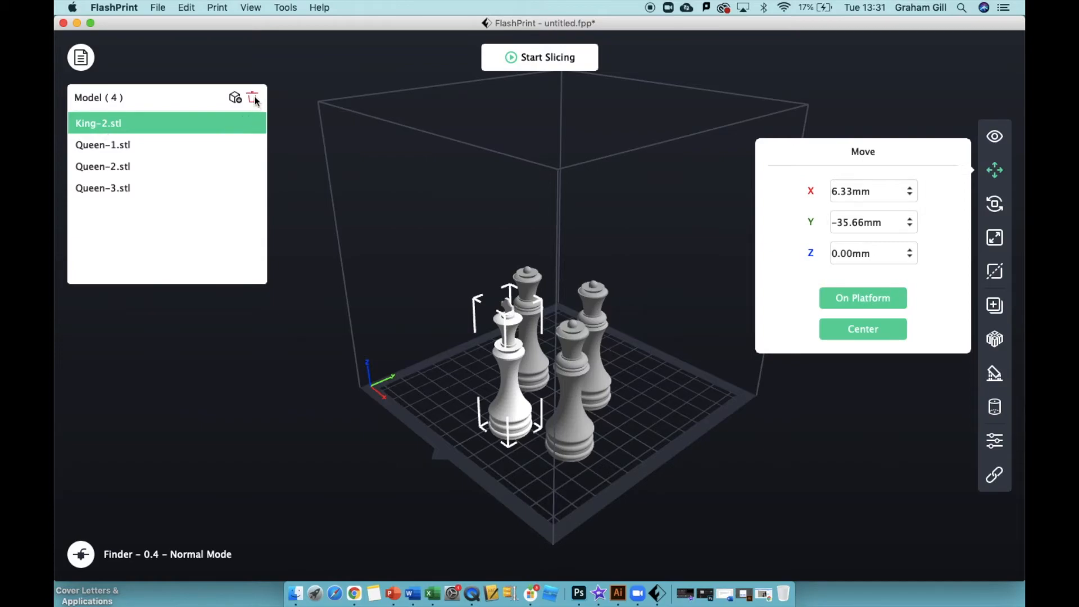
click(253, 97)
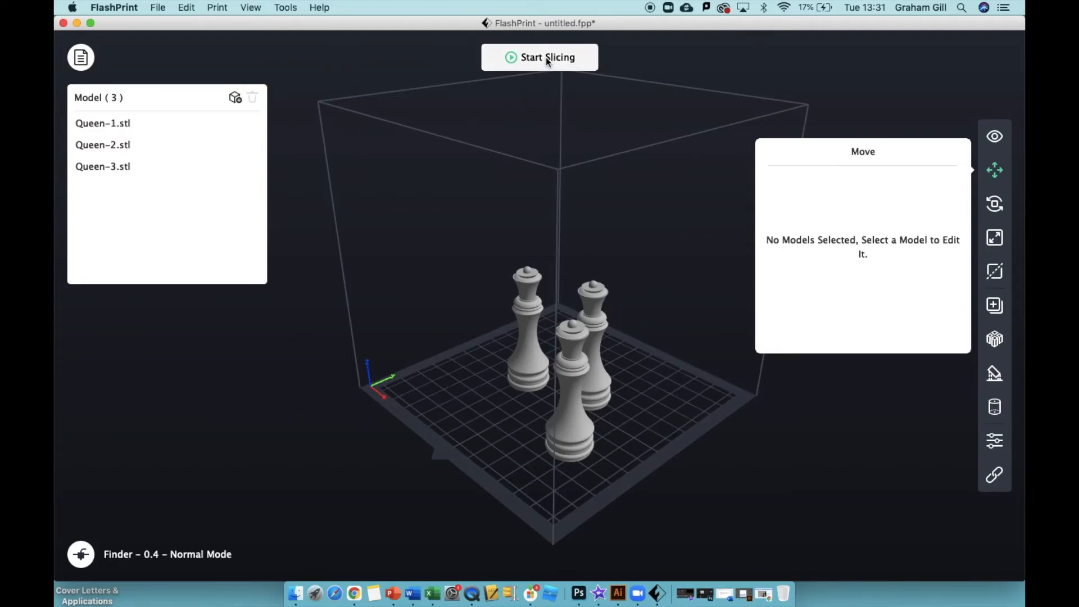
Slice the three queens using PLA, 1.75mm filament and the Standard profile.
click(539, 57)
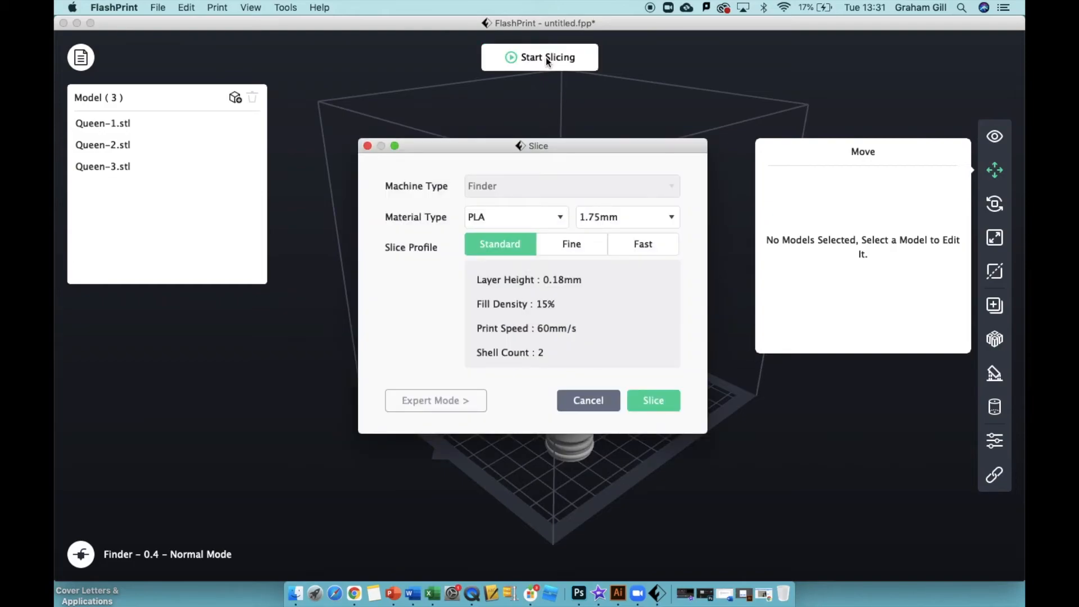
mouse_move(431, 291)
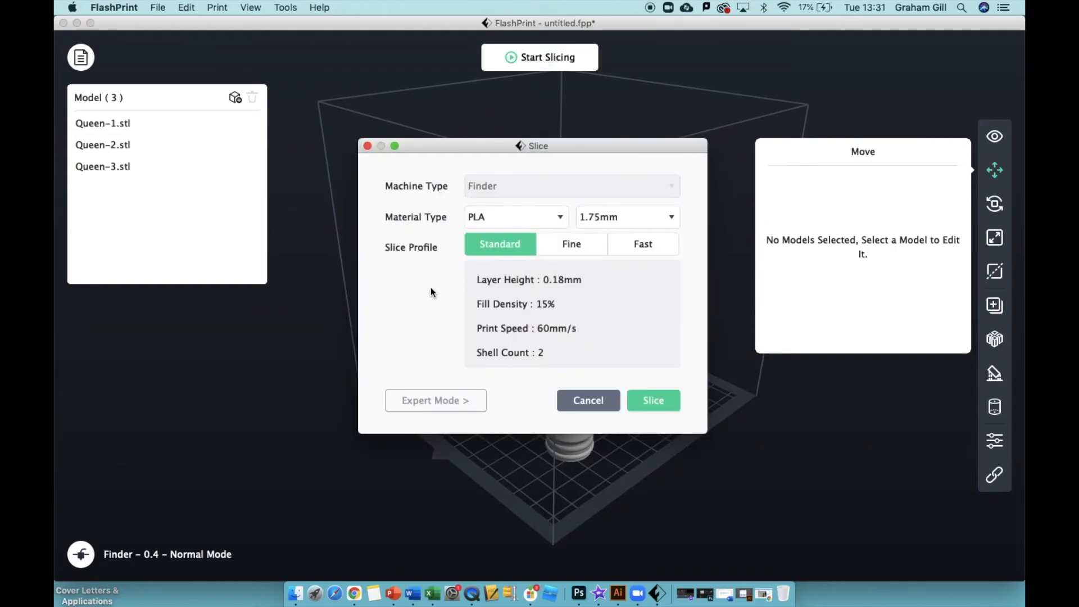
mouse_move(466, 329)
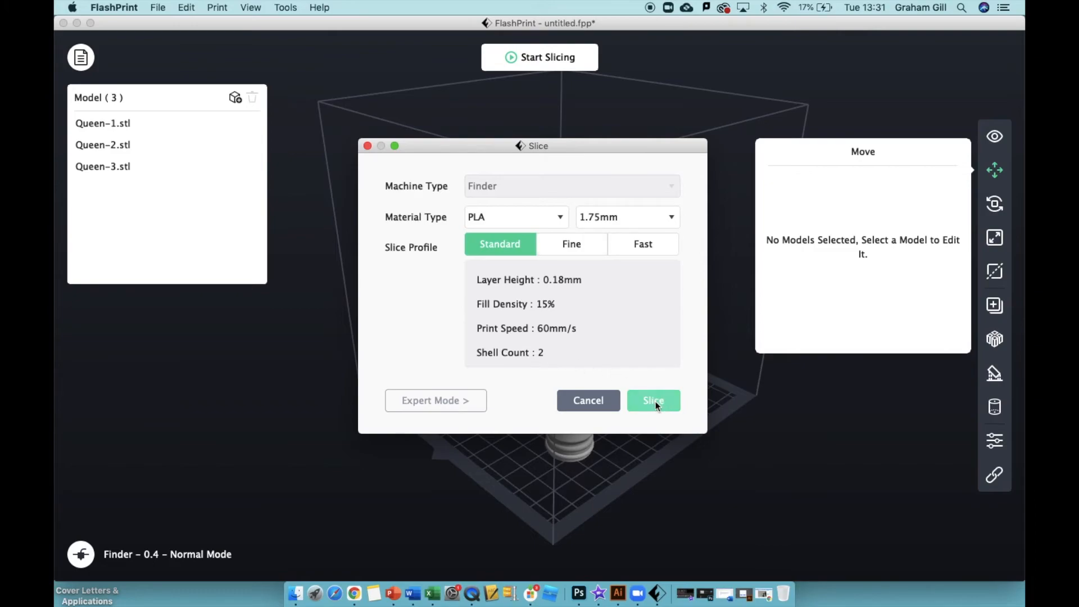
click(652, 401)
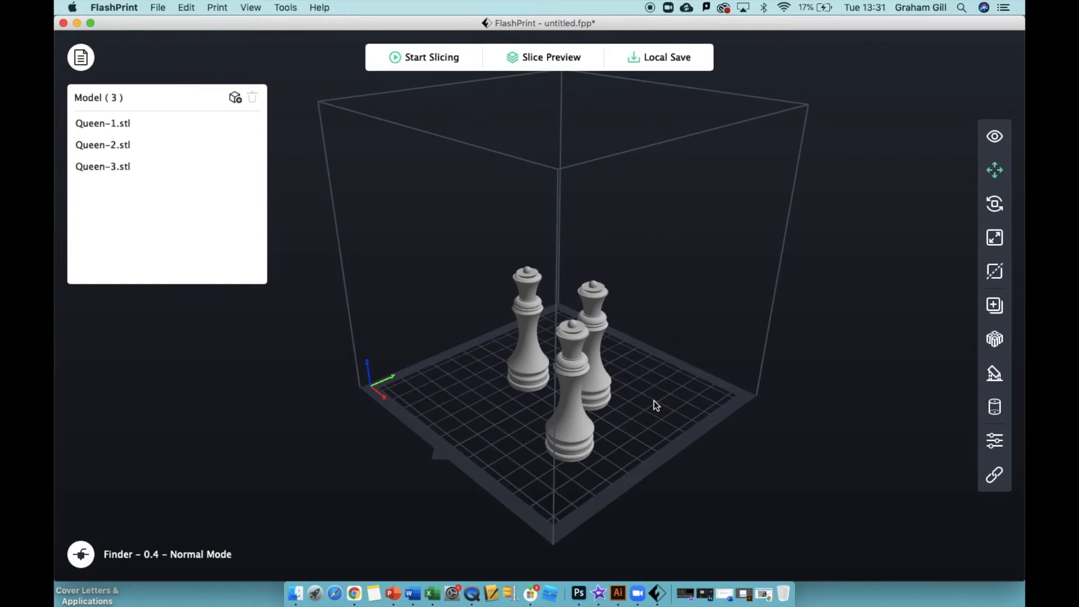
mouse_move(581, 168)
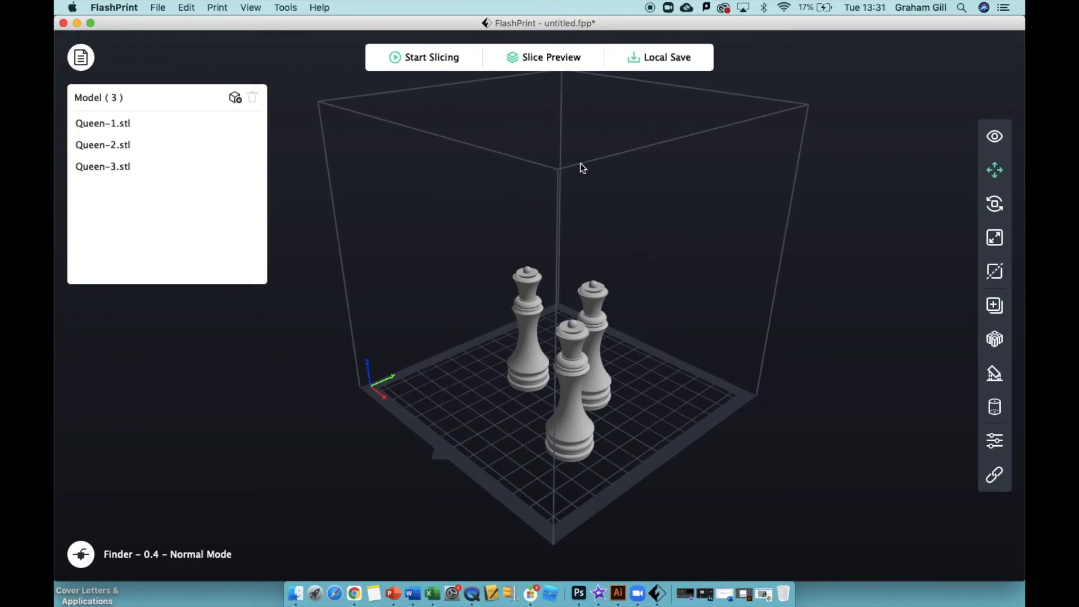
mouse_move(543, 135)
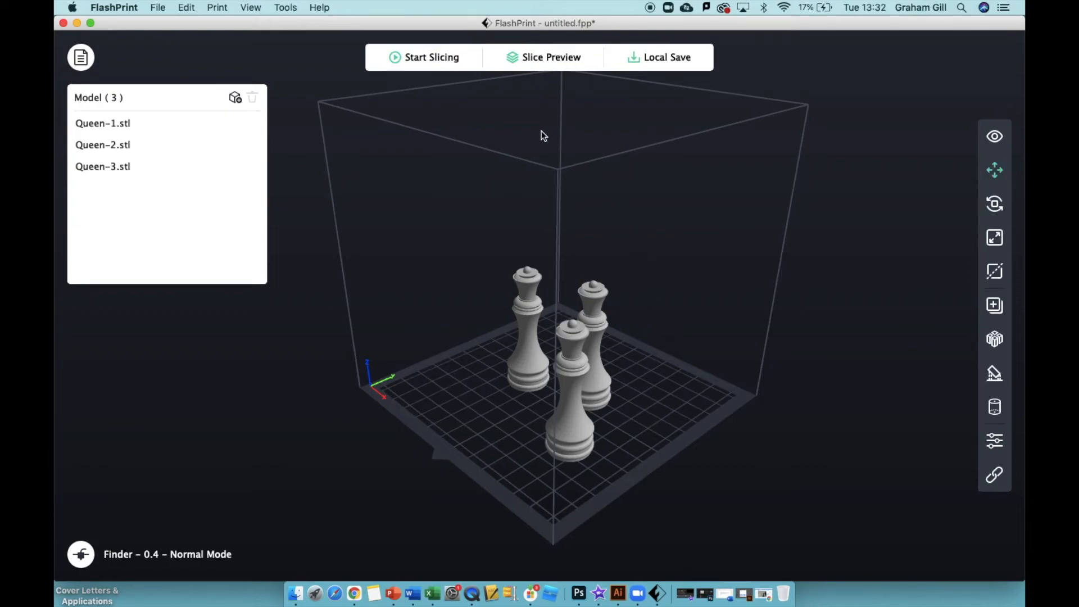
mouse_move(665, 57)
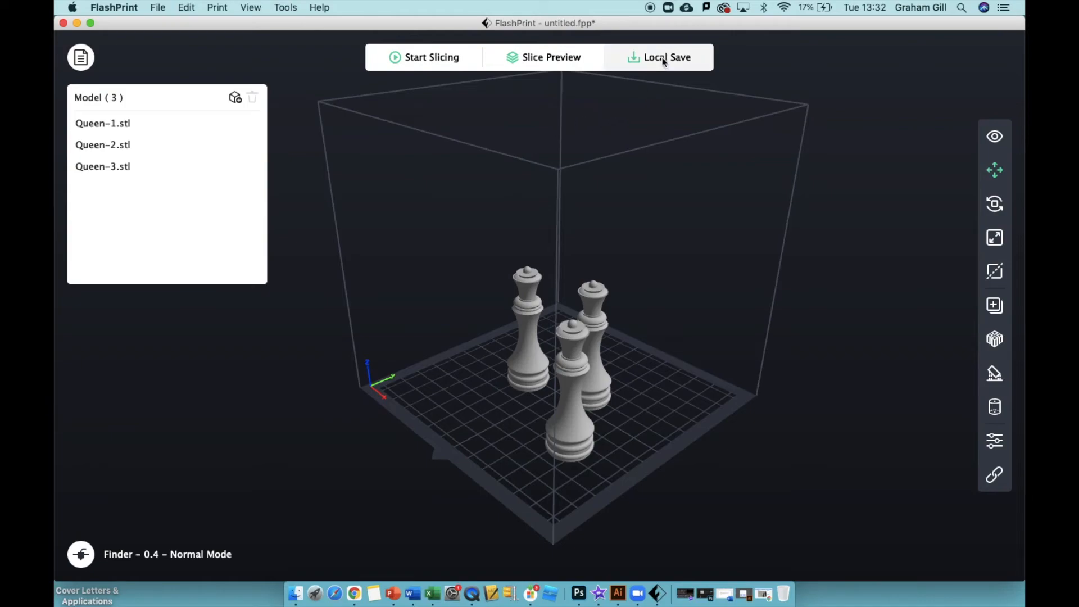
Save the sliced job to local as 'Queen' (.gx) in the Chess Pieces folder.
click(659, 57)
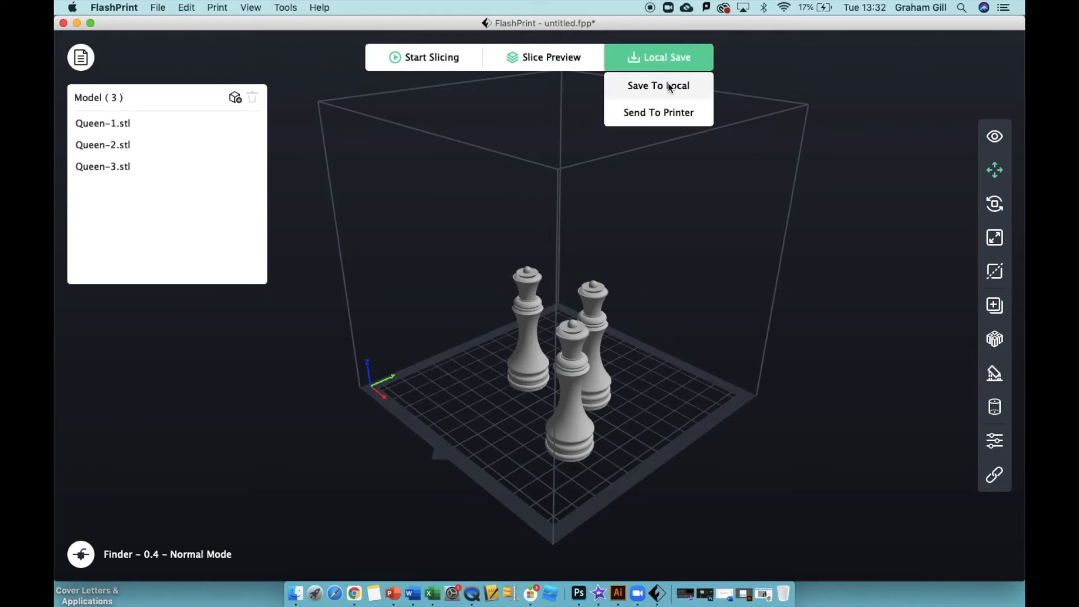
click(657, 85)
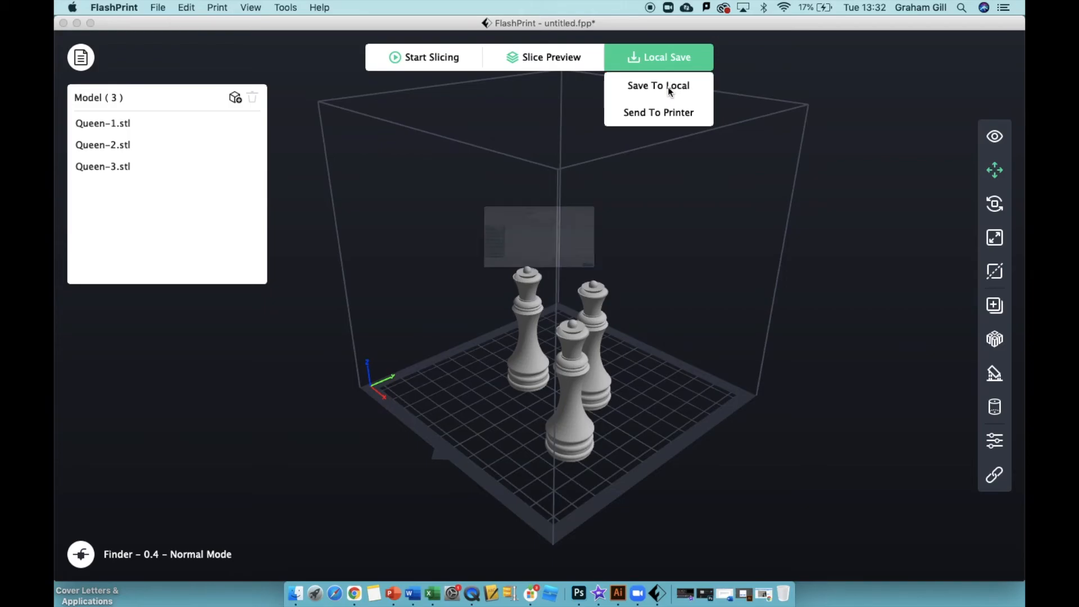
click(657, 86)
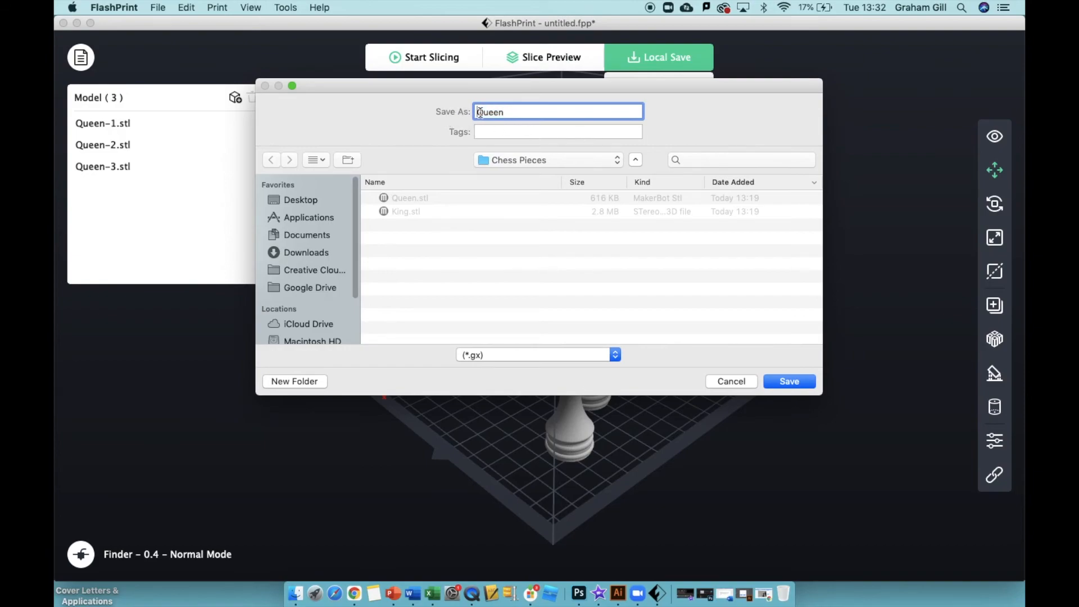
triple_click(558, 111)
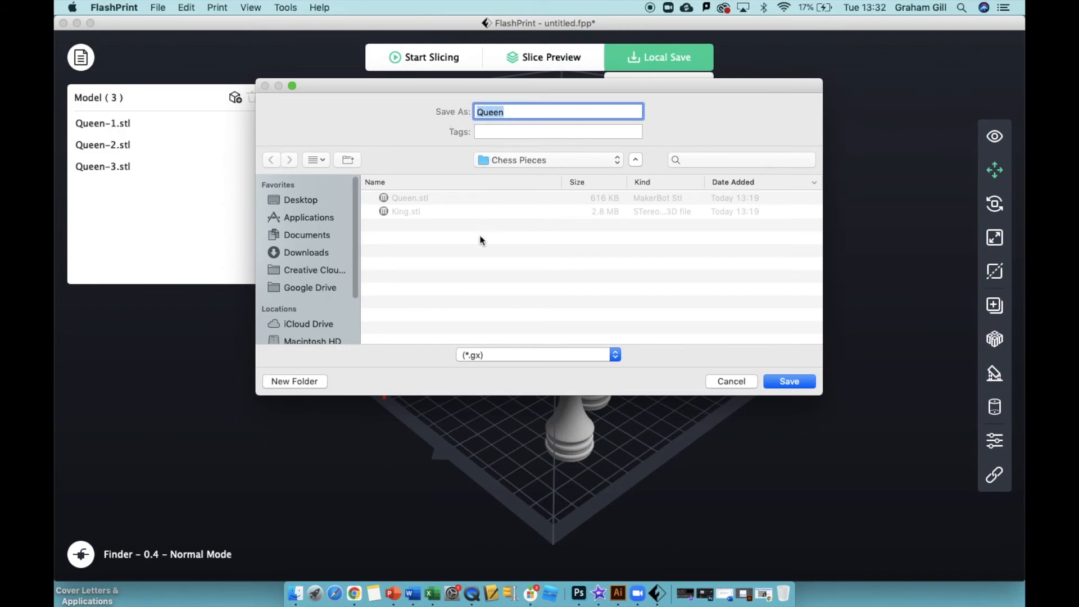
mouse_move(473, 363)
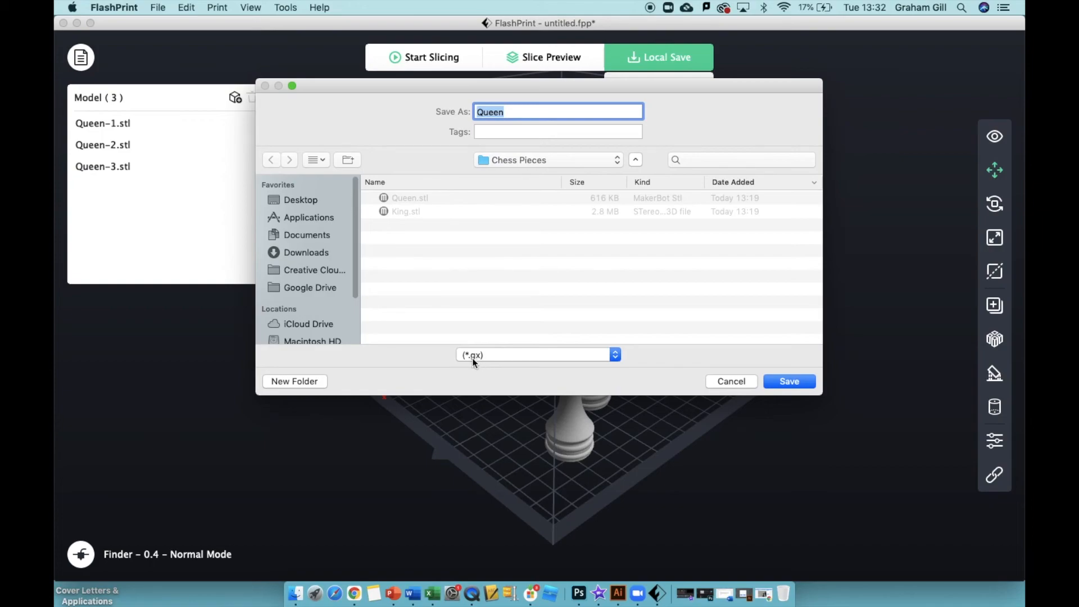
mouse_move(473, 362)
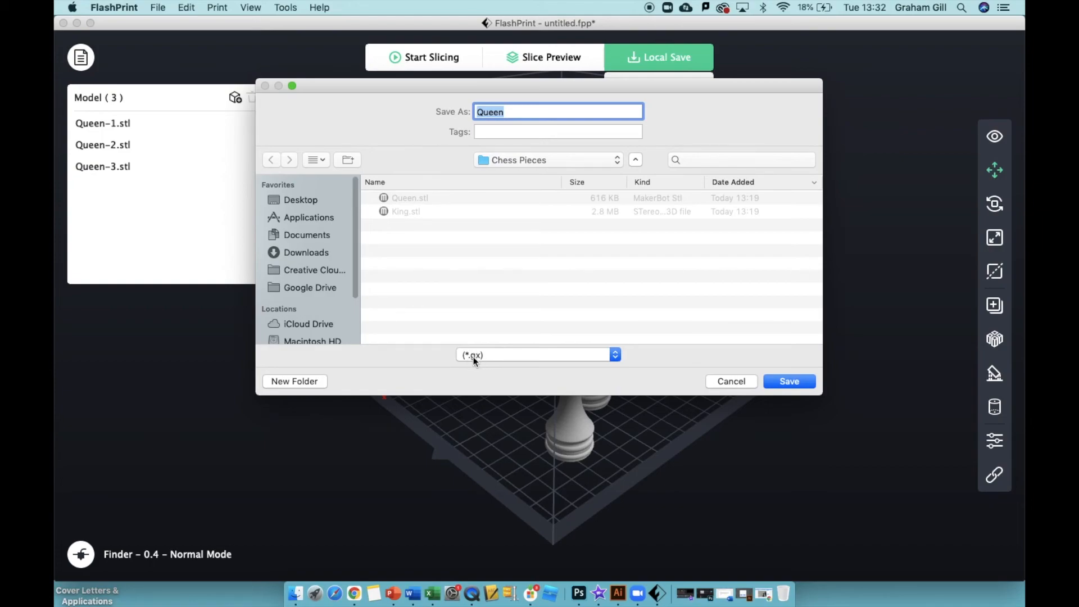
mouse_move(478, 358)
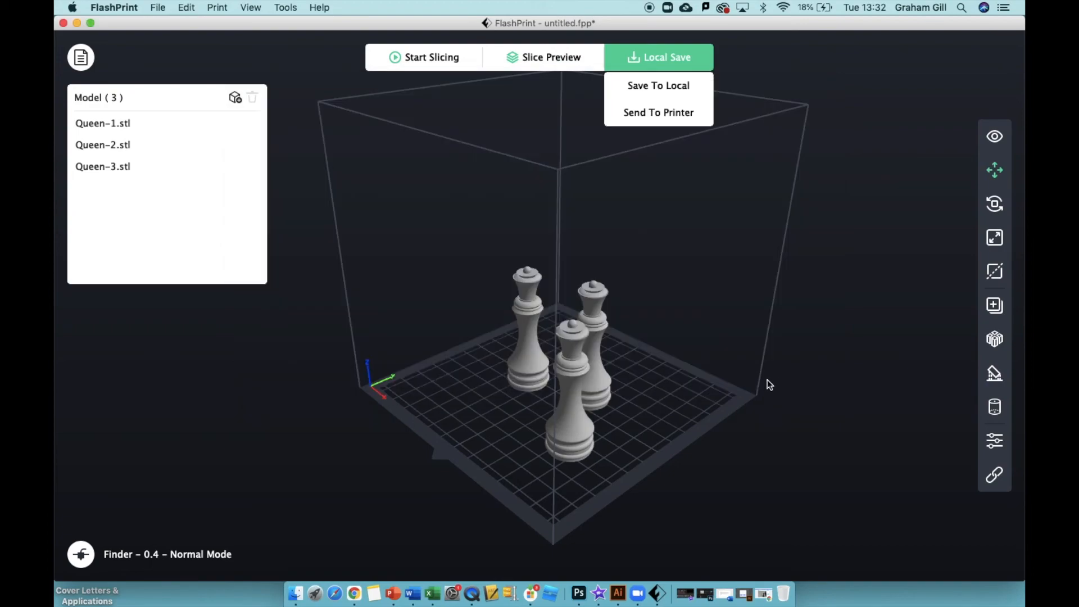
Copy Queen.gx from the Chess Pieces folder in Finder.
click(296, 593)
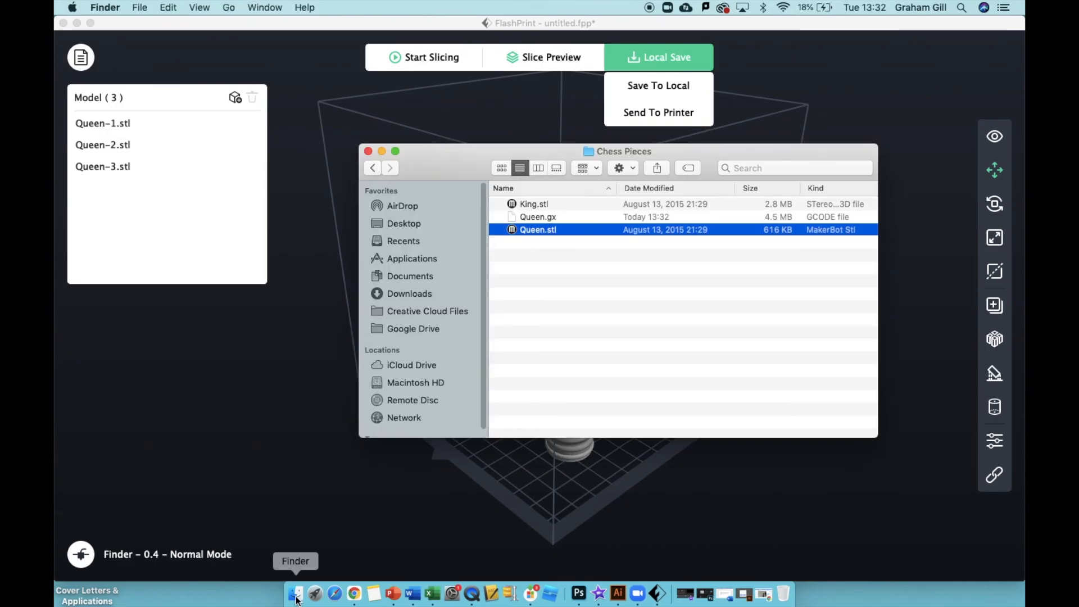
click(538, 217)
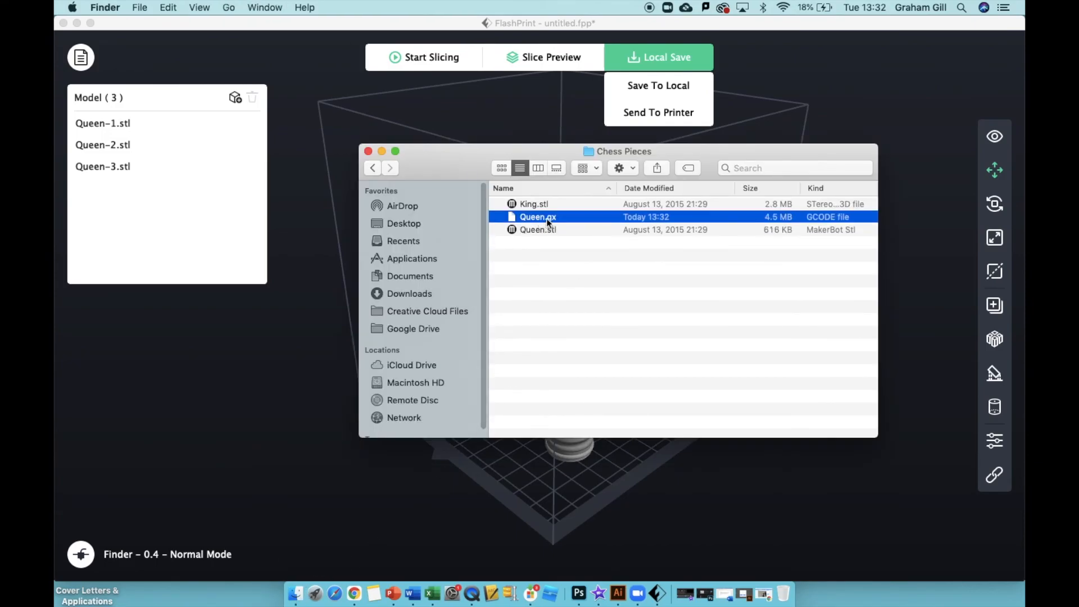
right_click(538, 217)
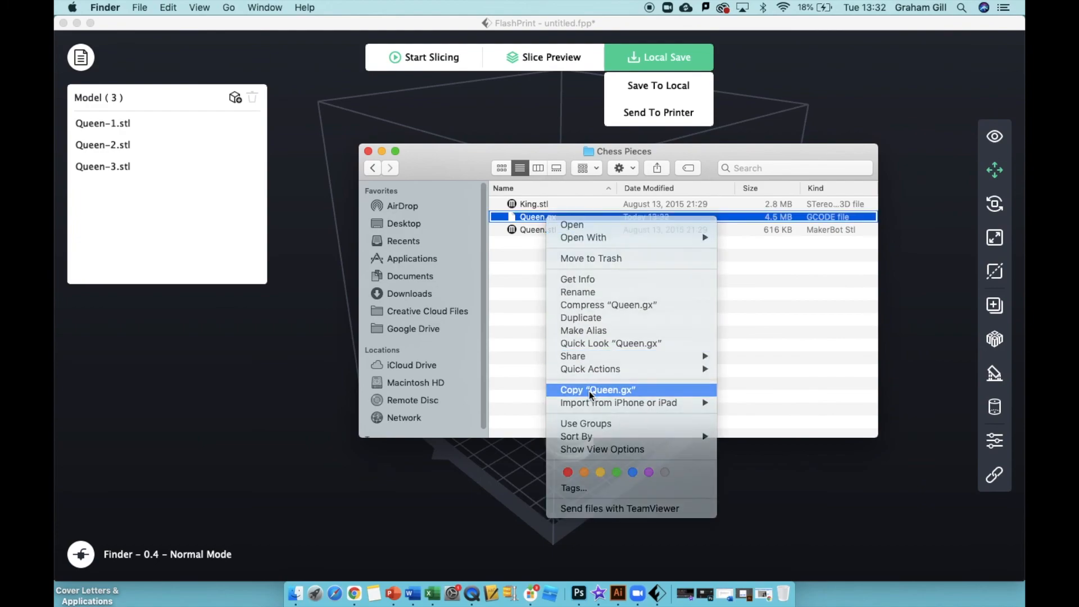
click(596, 389)
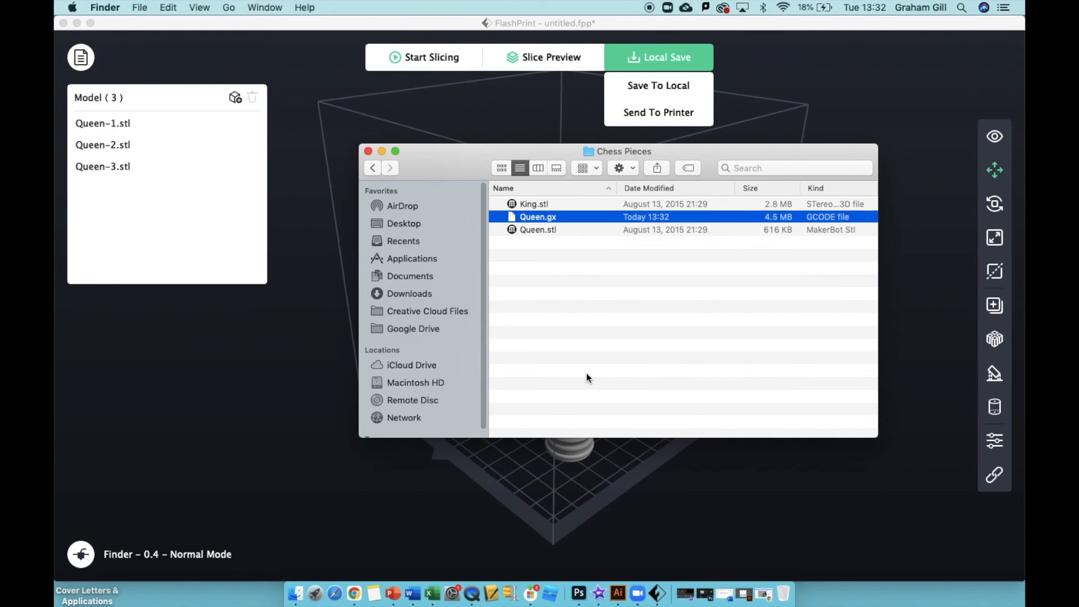